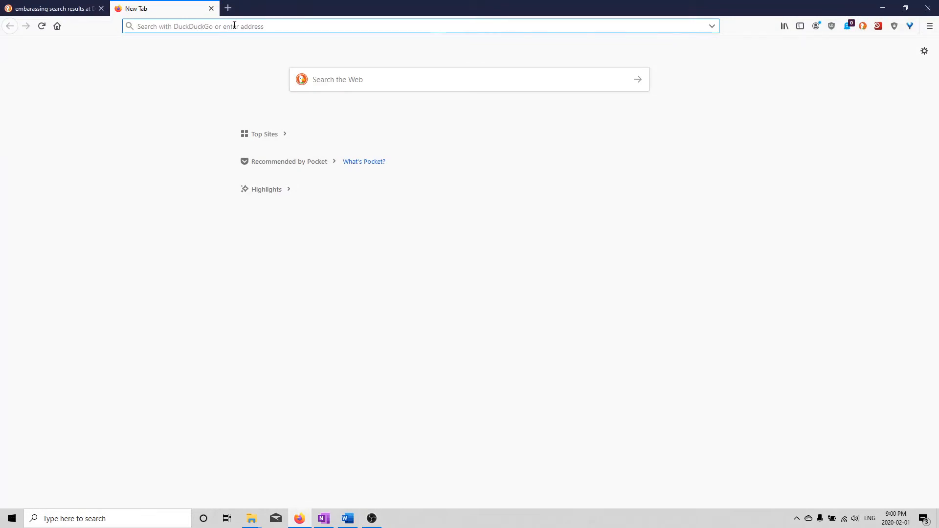
Step: Search DuckDuckGo for Anaconda and scroll anaconda.com's download page to the Windows installers
type("ac")
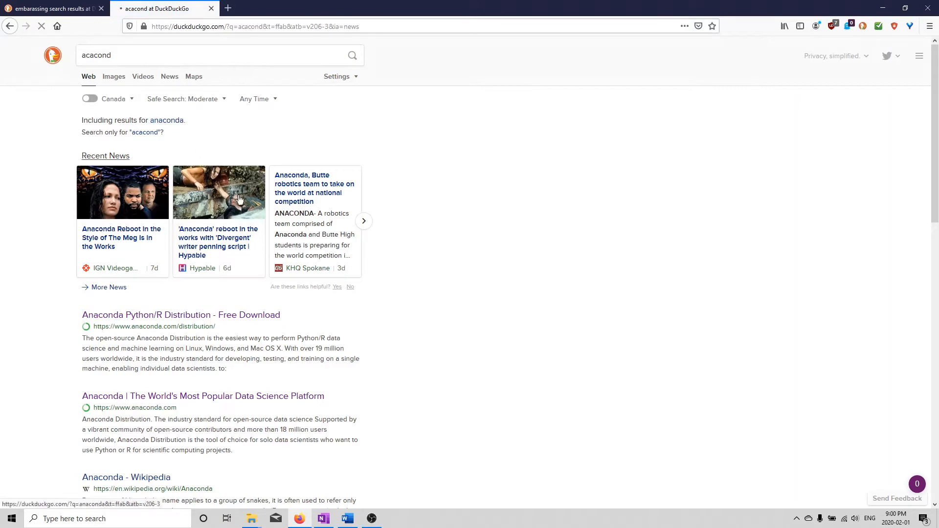
left_click(203, 396)
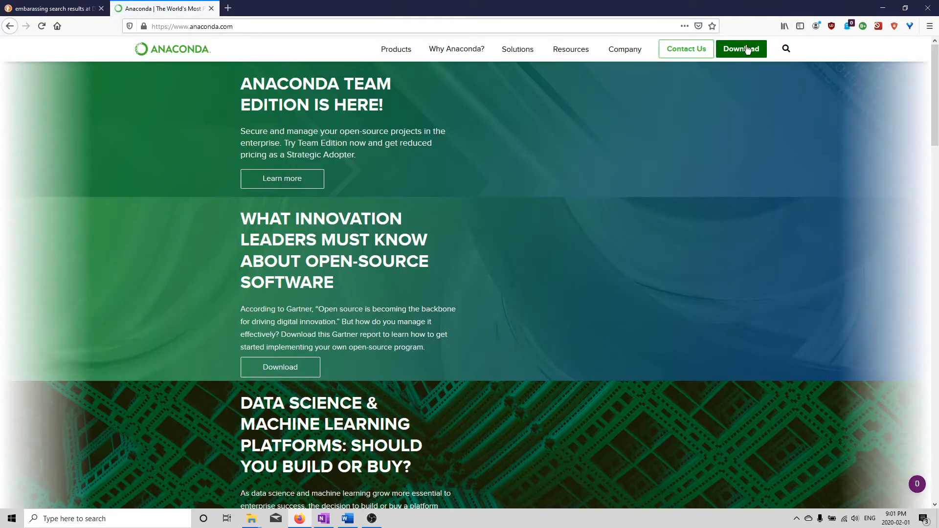
left_click(741, 49)
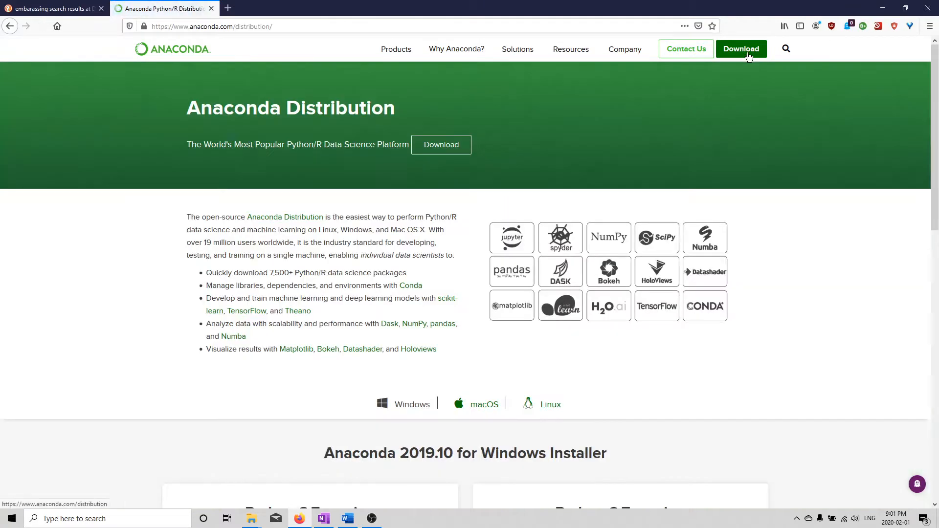
scroll("down", 3)
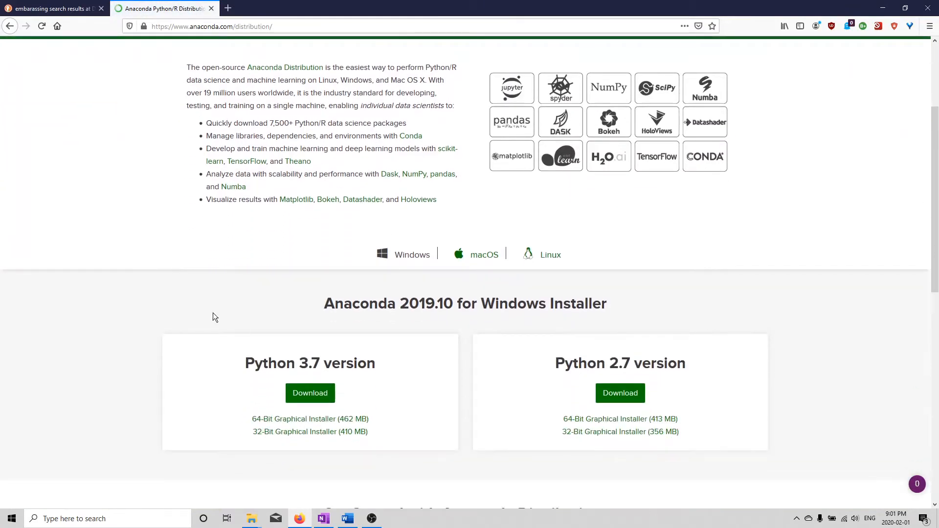
scroll("down", 3)
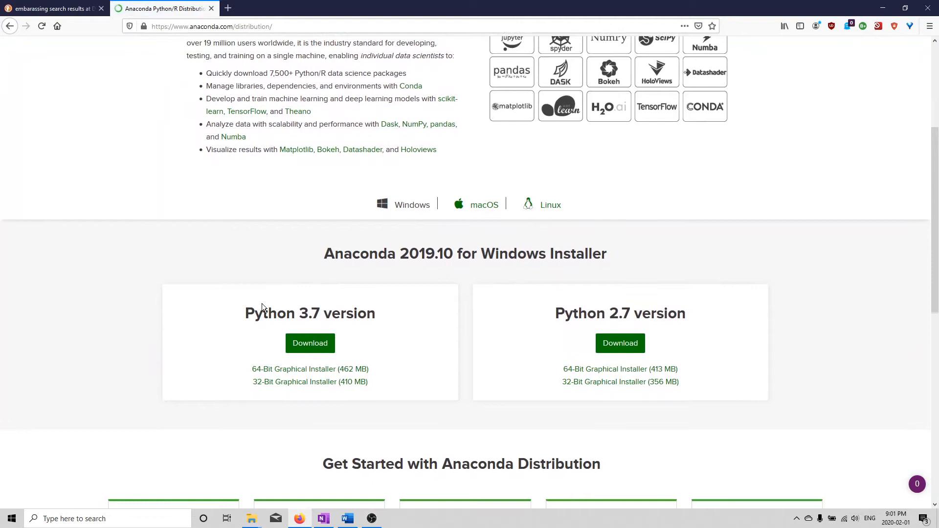
mouse_move(382, 308)
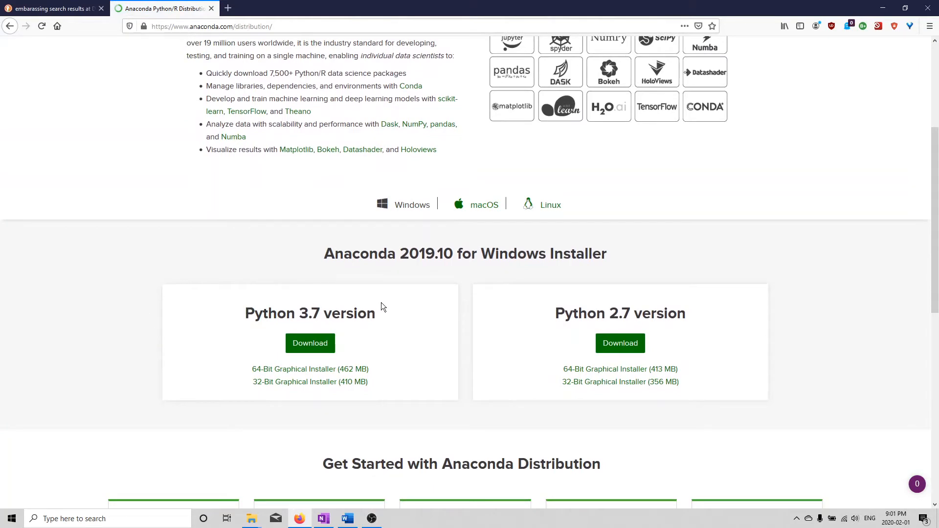
mouse_move(359, 302)
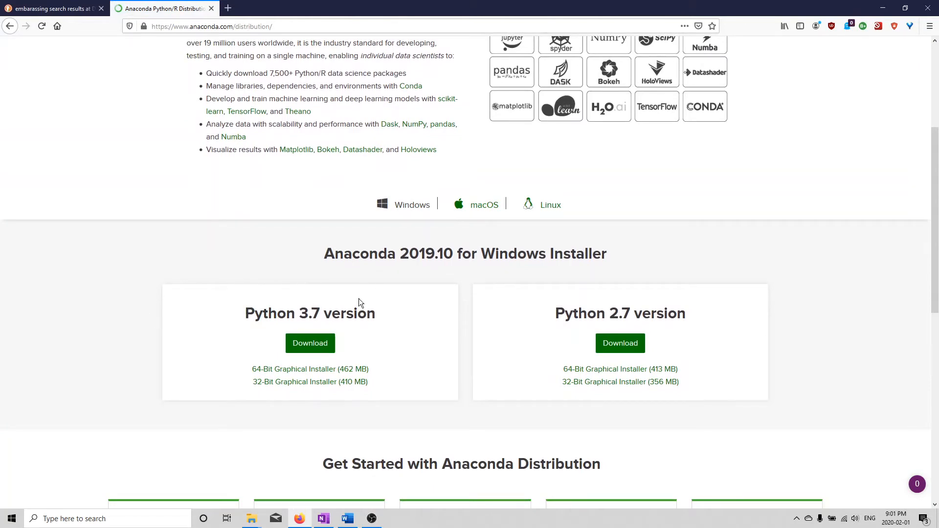
mouse_move(309, 344)
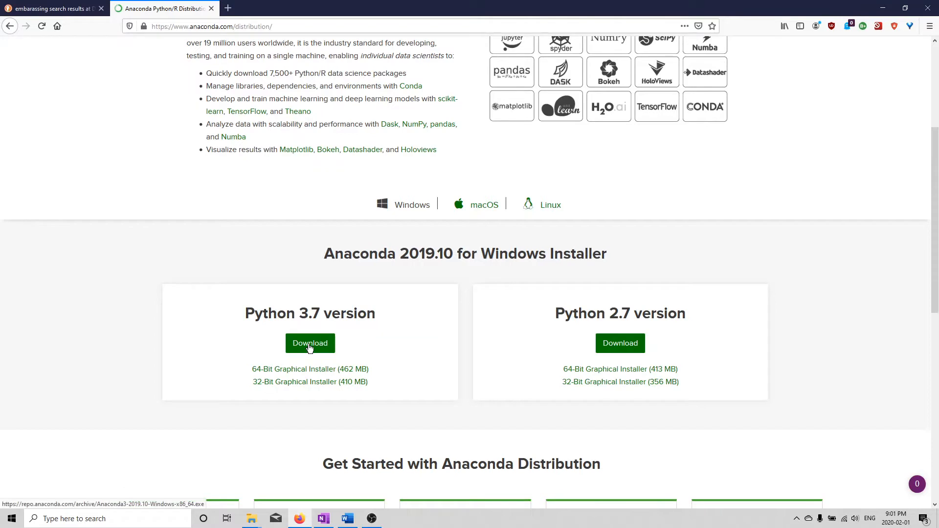
mouse_move(376, 308)
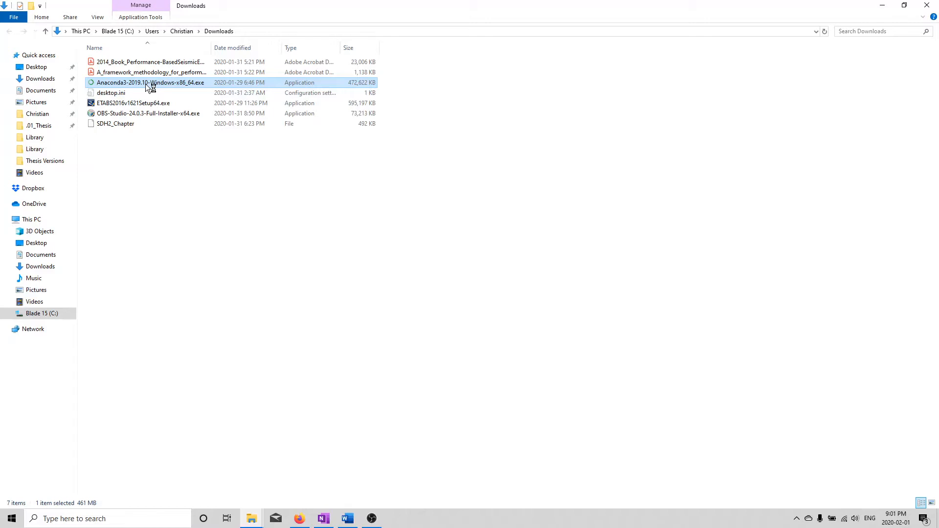
Step: Run the Anaconda3 2019.10 installer to the install-location page, then quit setup without installing
double_click(150, 83)
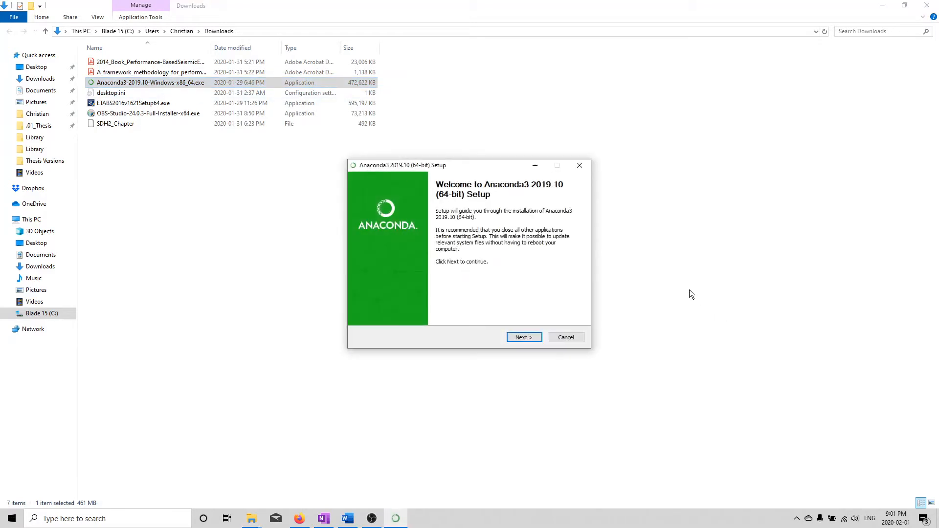
left_click(523, 337)
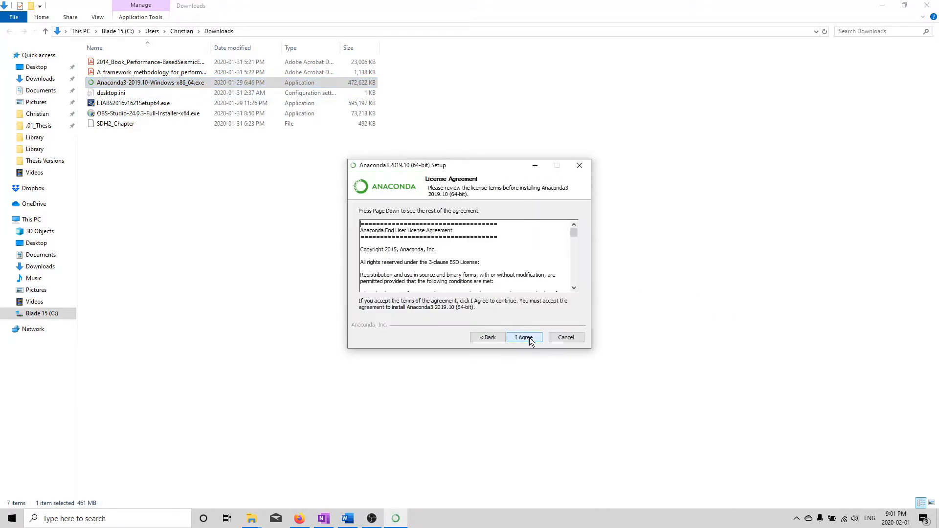
left_click(524, 337)
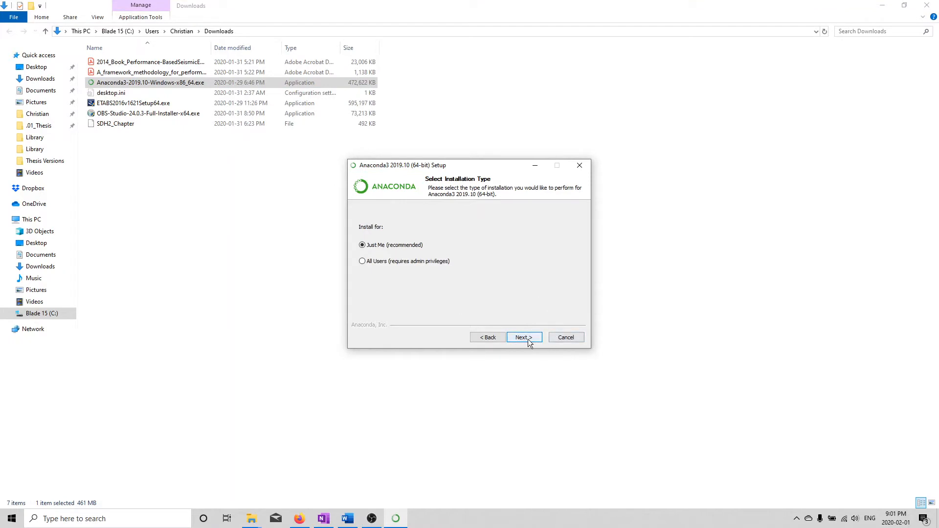
left_click(522, 337)
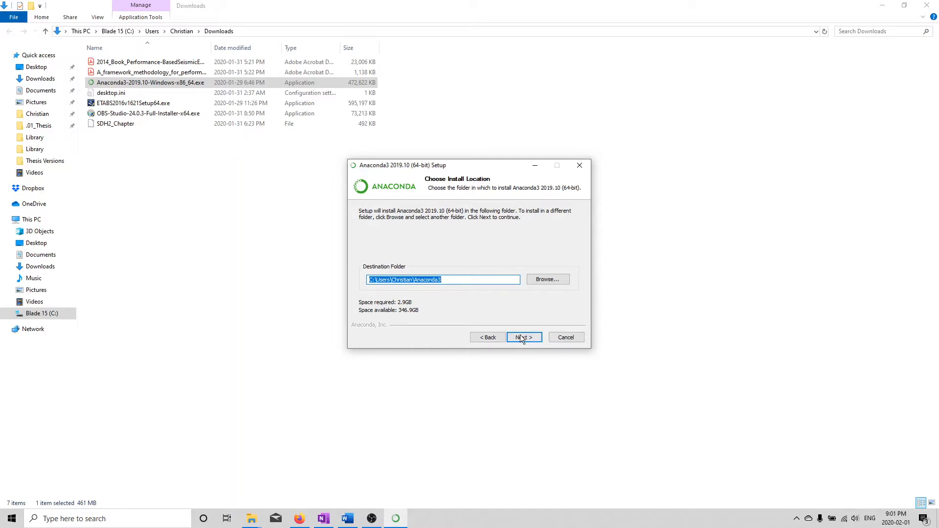
mouse_move(580, 165)
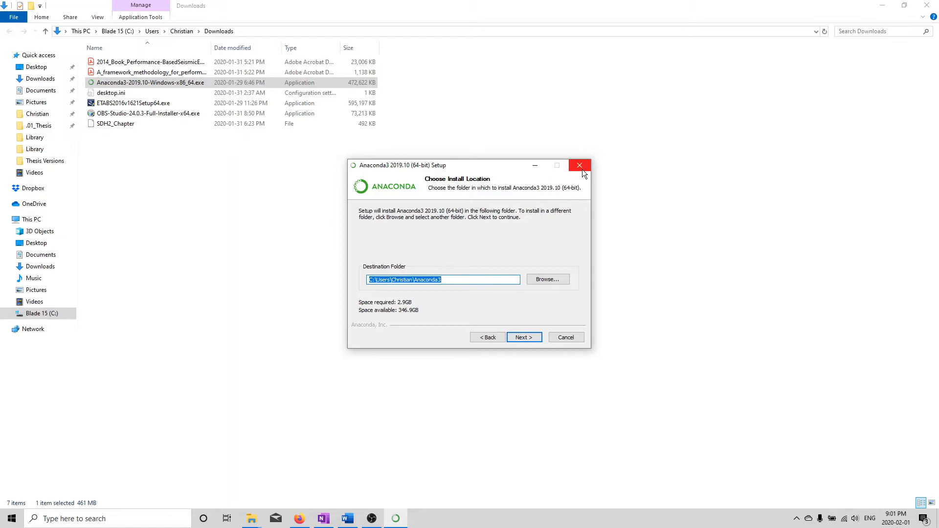
mouse_move(579, 166)
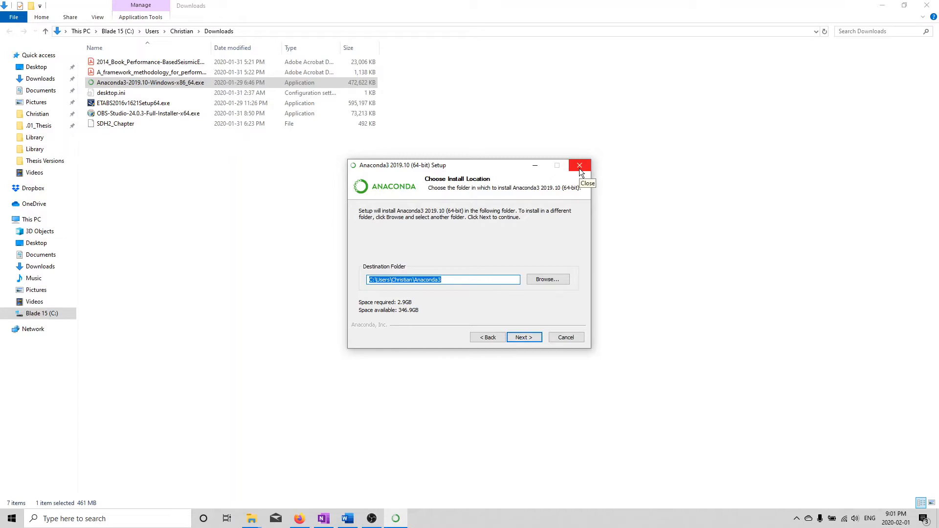
left_click(578, 166)
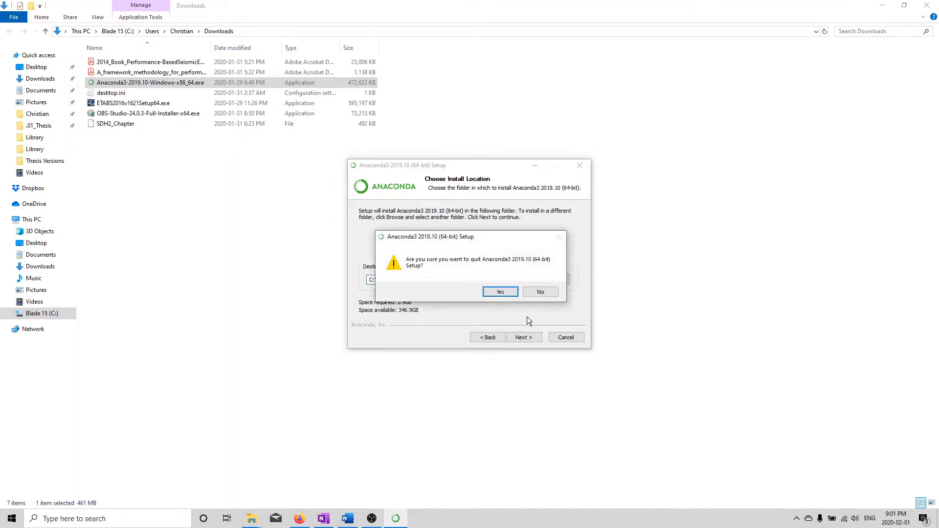
left_click(500, 292)
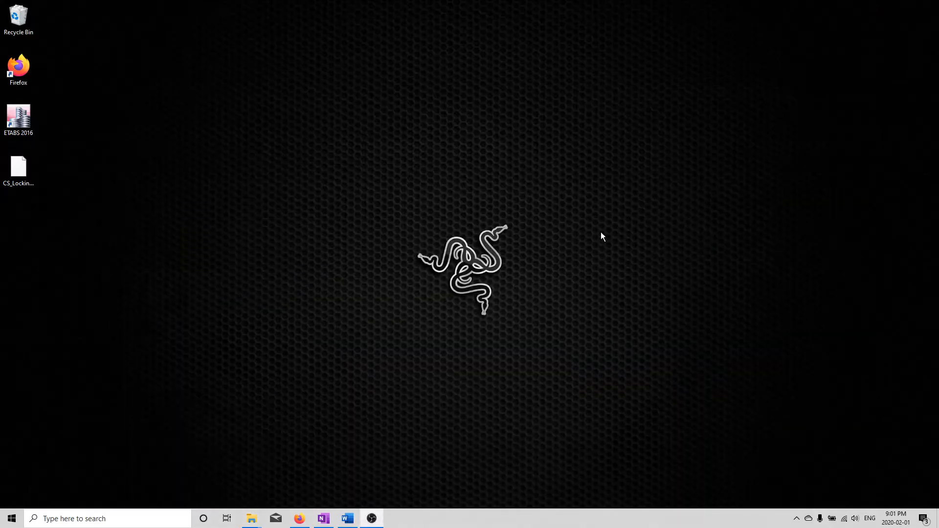
mouse_move(544, 229)
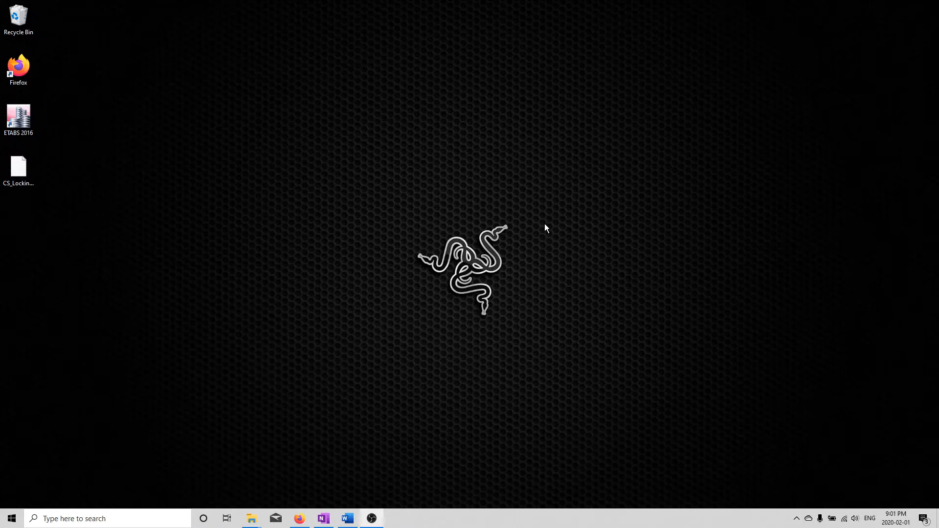
Step: Find Anaconda Navigator through the Start menu search and launch it
type("a")
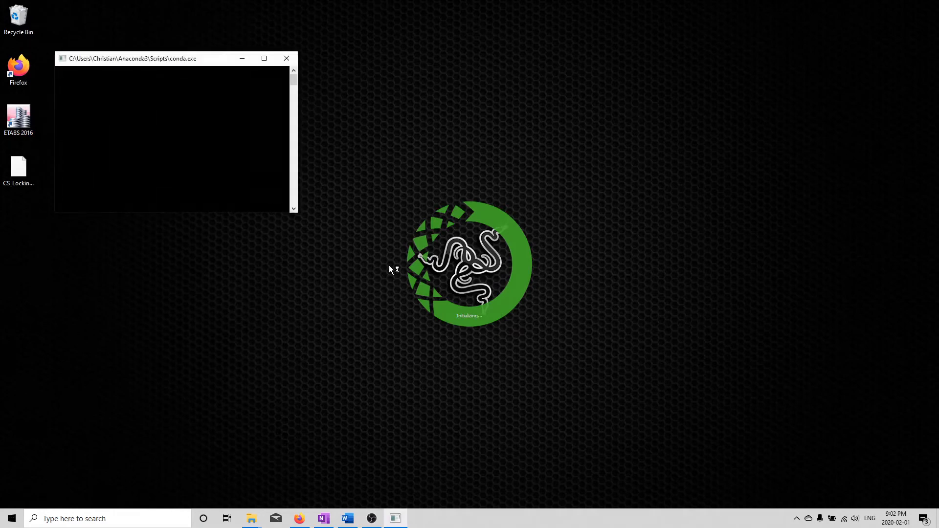
left_click(286, 58)
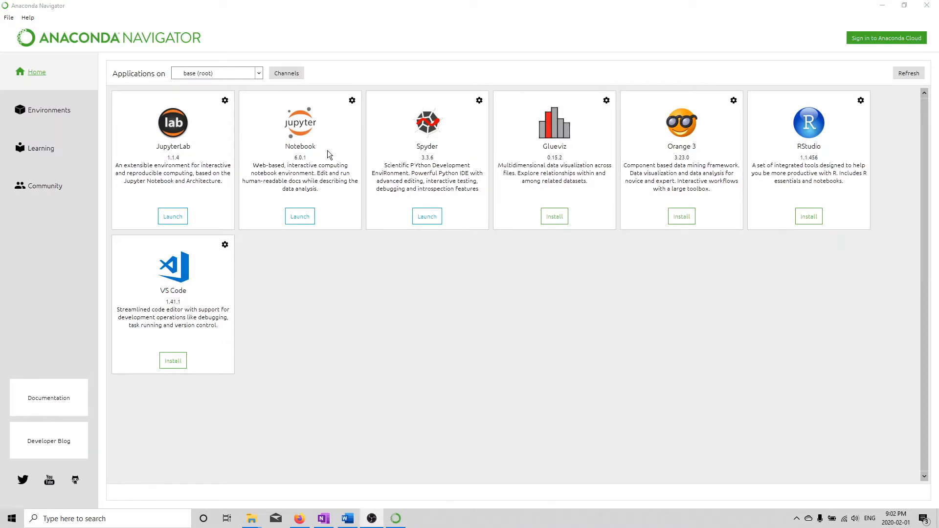
mouse_move(312, 163)
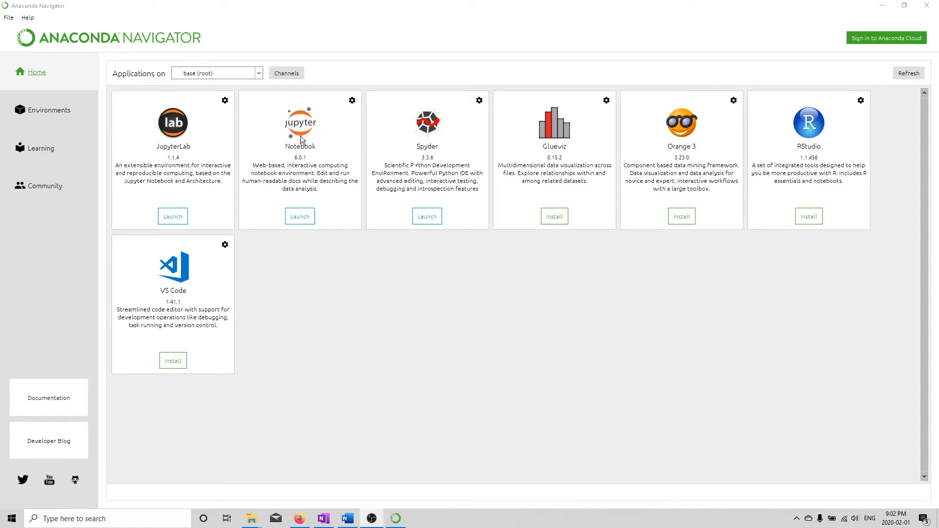
mouse_move(886, 6)
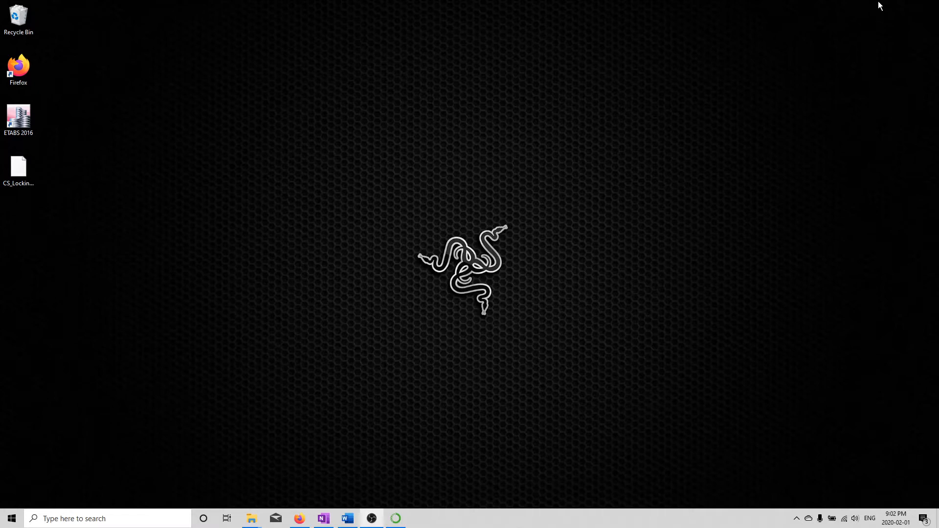
Step: Run 'pip install openseespy' in Anaconda Prompt, which reports 'Requirement already satisfied'
left_click(11, 518)
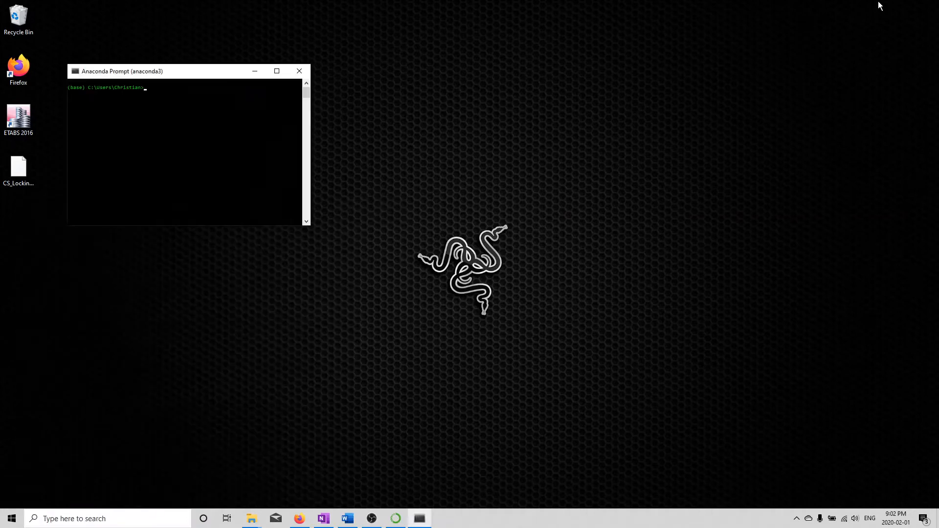
mouse_move(235, 102)
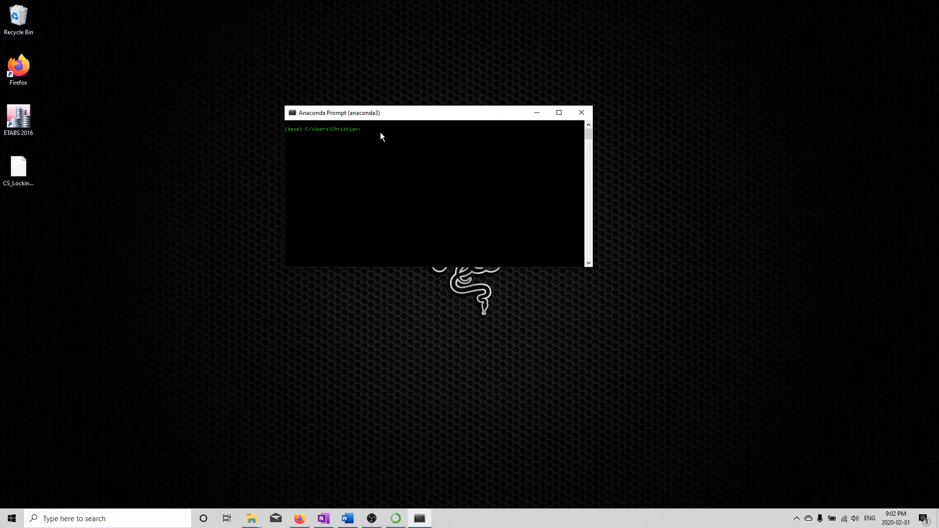
type("pip")
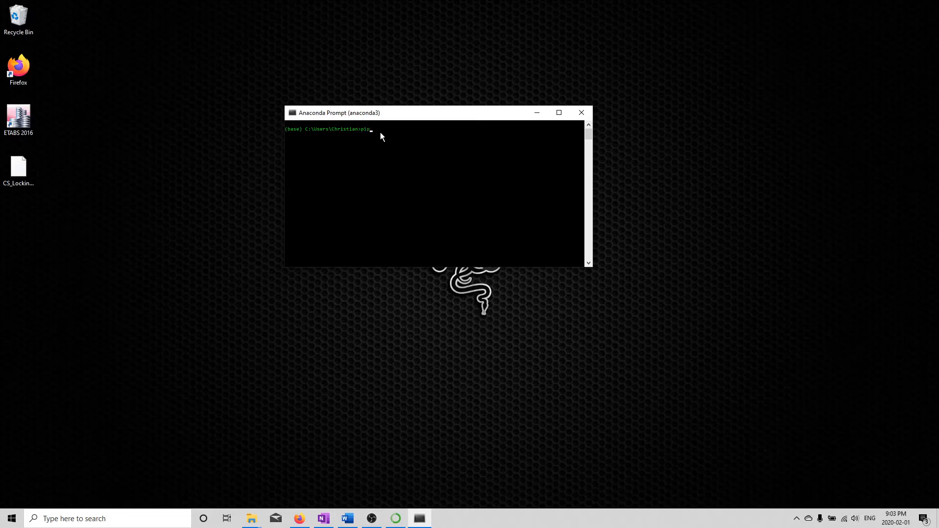
type("install")
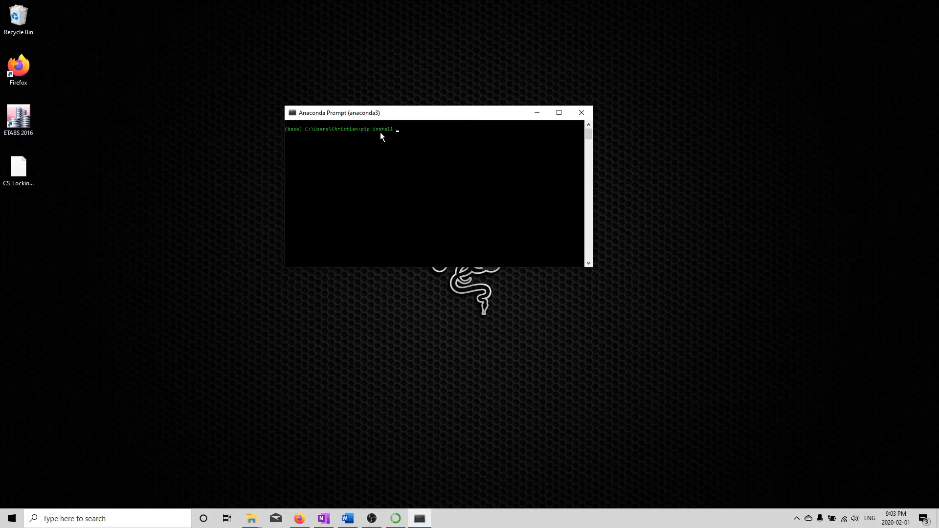
type("opensees")
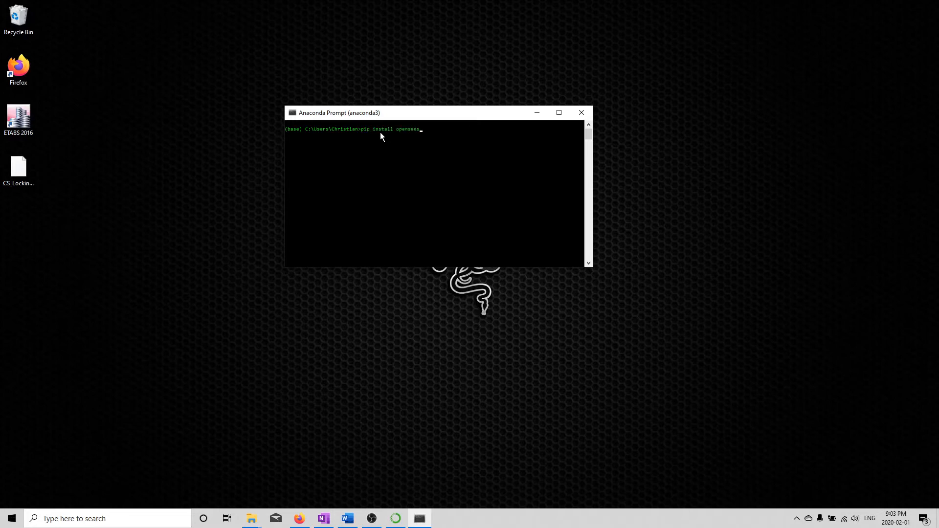
type("py")
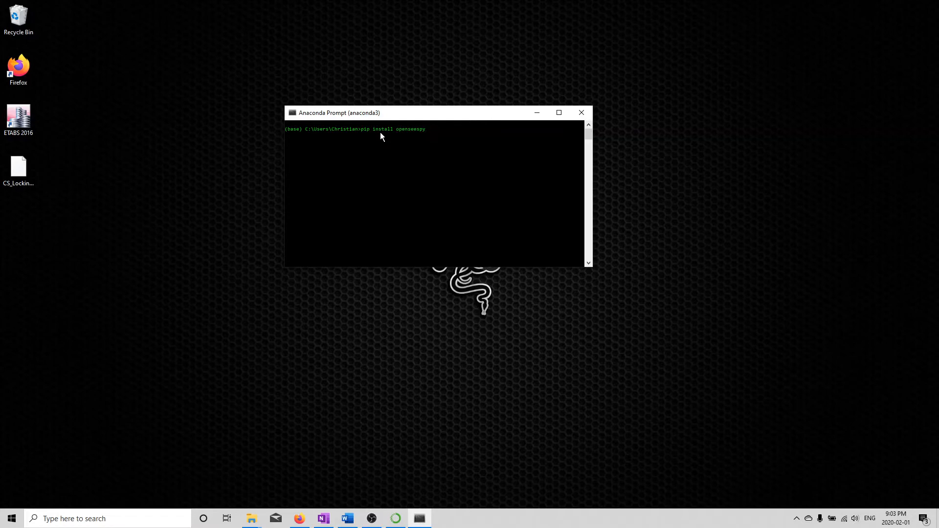
mouse_move(423, 142)
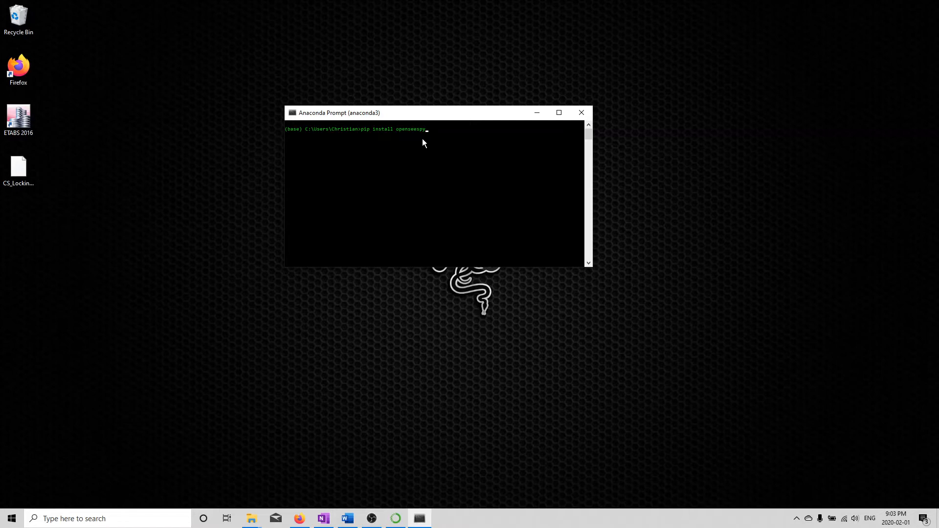
key("enter")
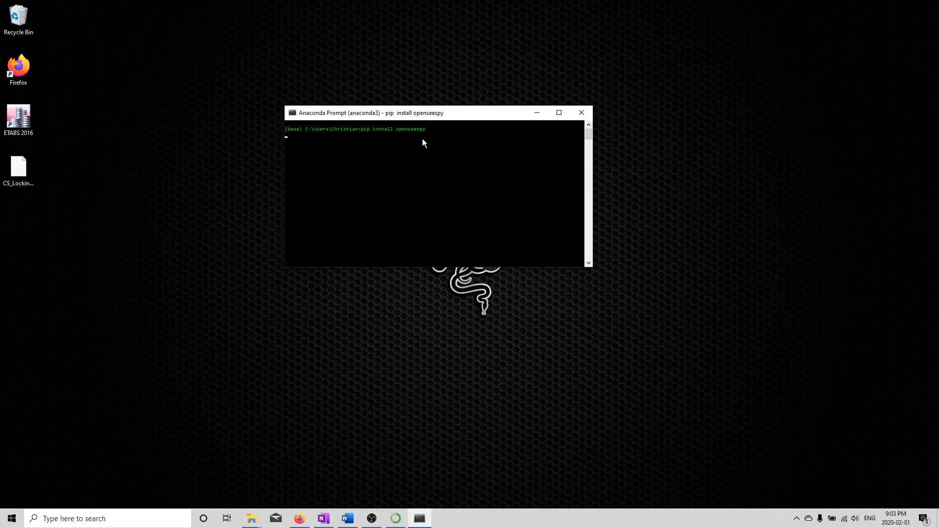
key("enter")
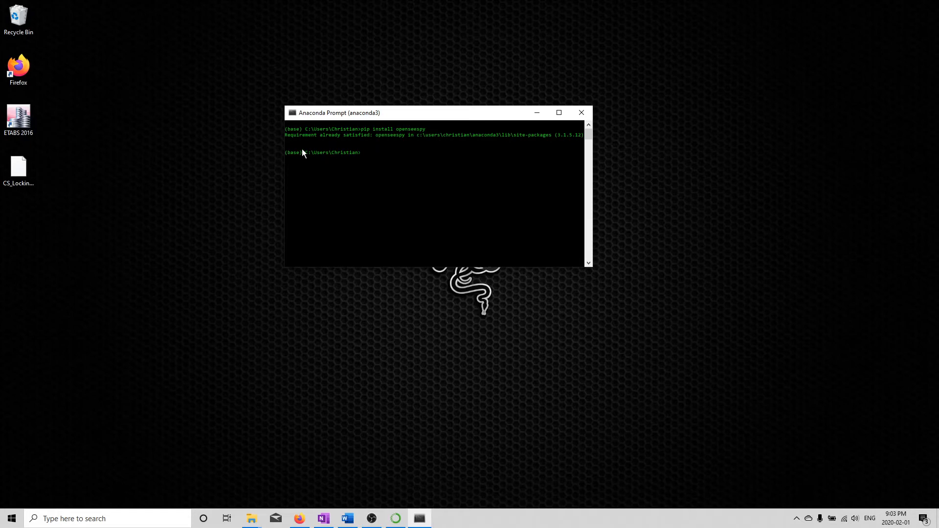
mouse_move(469, 147)
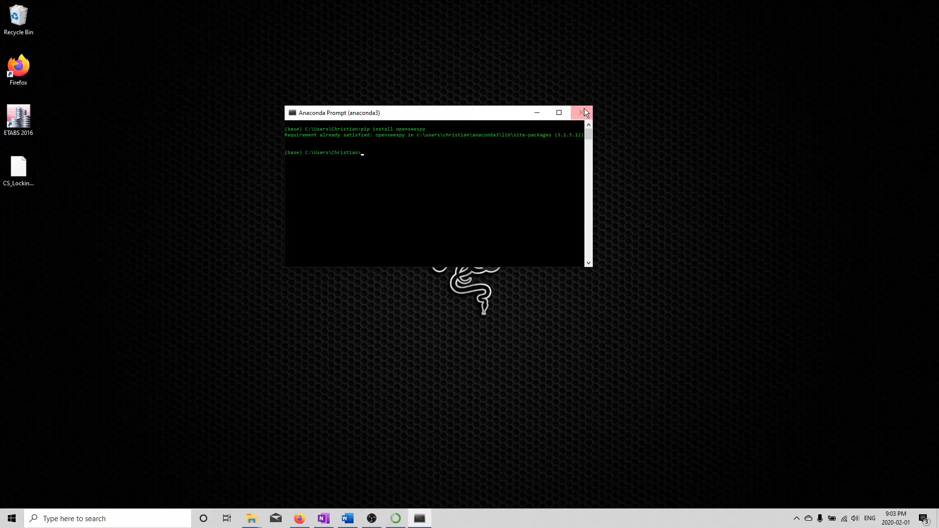
Step: Close Anaconda Prompt and launch Spyder from its tile in Anaconda Navigator
left_click(582, 113)
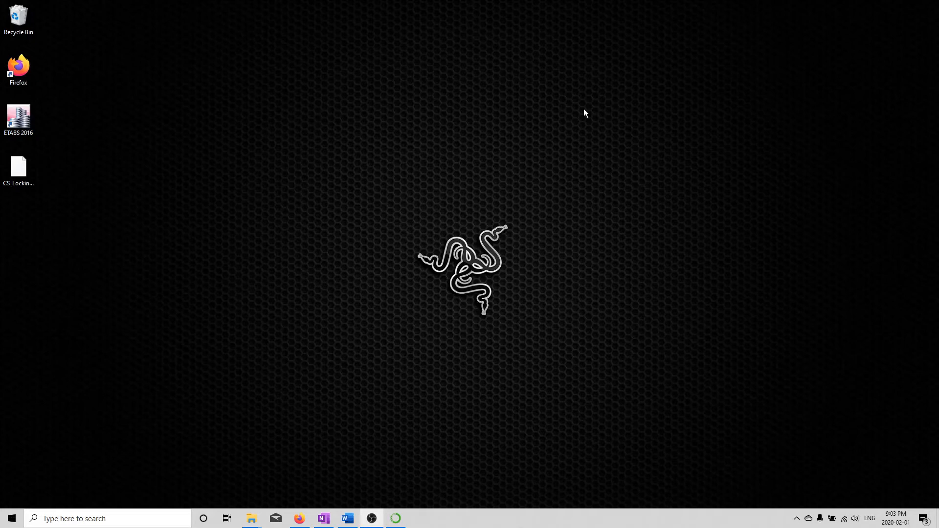
mouse_move(394, 518)
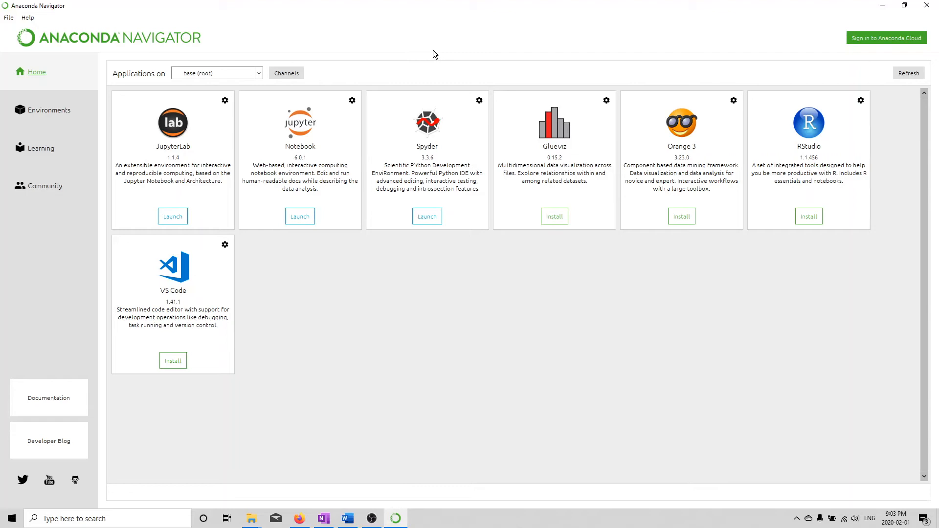
mouse_move(435, 139)
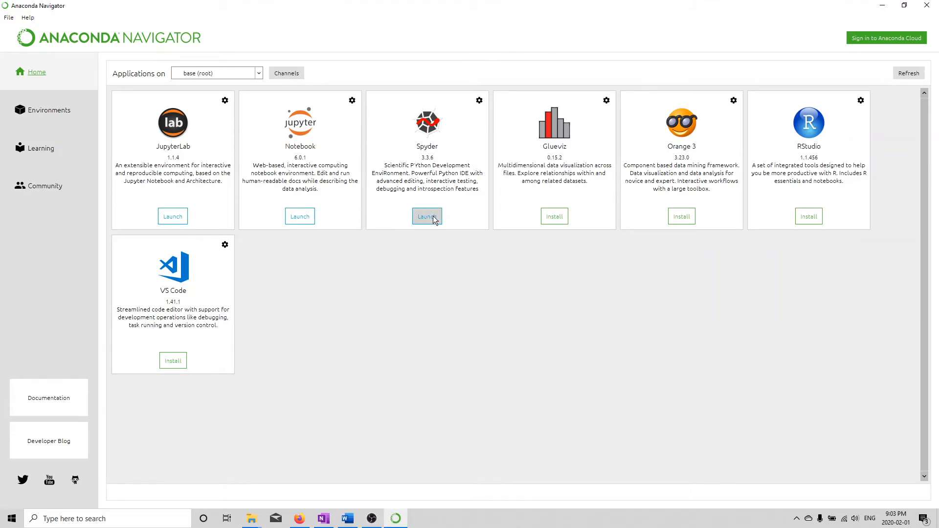
left_click(427, 216)
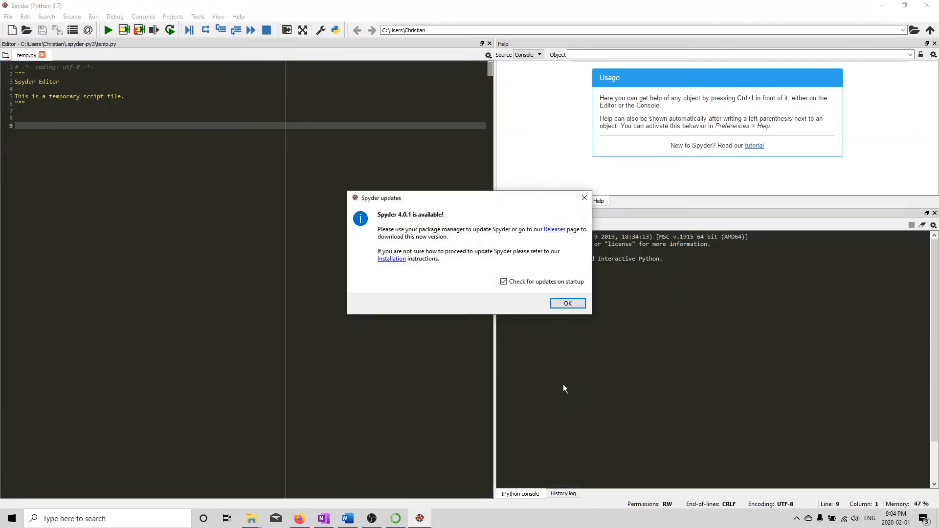
Step: Dismiss the Spyder update notice and place the cursor on empty line 9 of temp.py
left_click(566, 303)
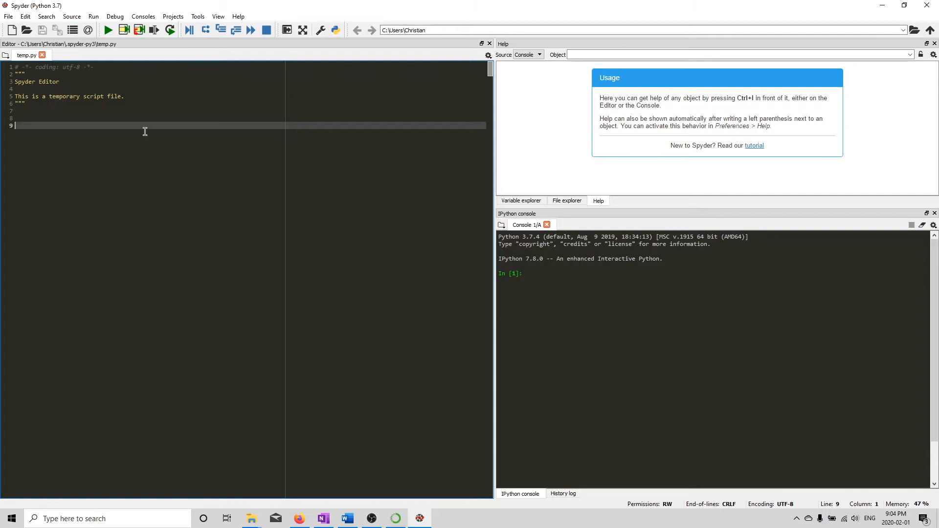
mouse_move(96, 131)
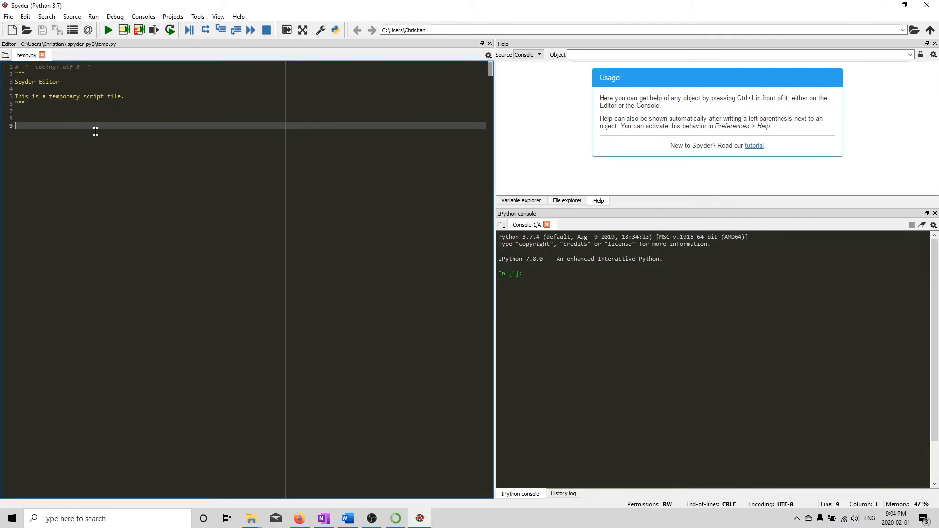
key("enter")
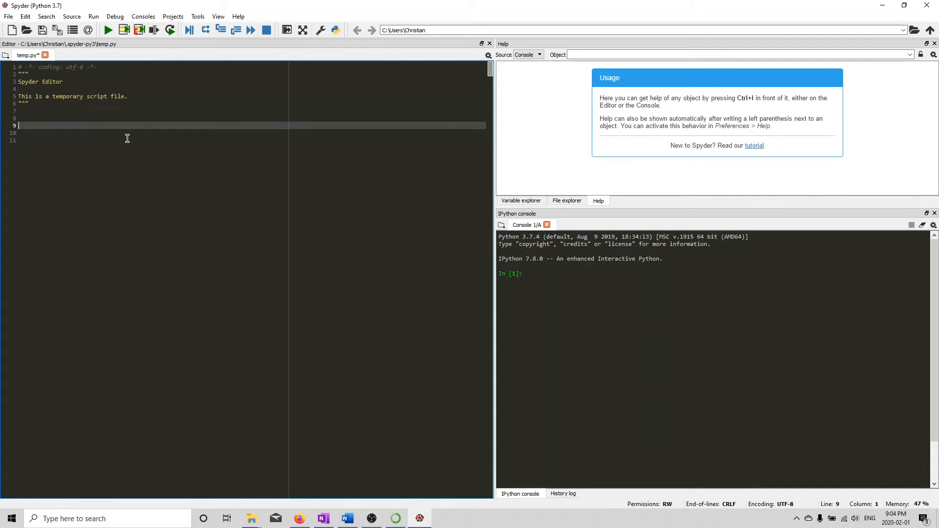
key("ctrl+a")
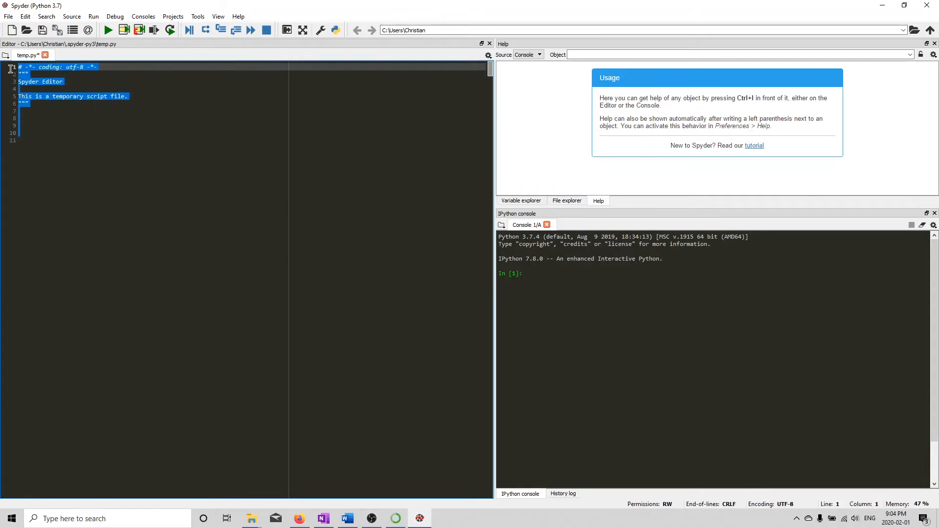
left_click(39, 125)
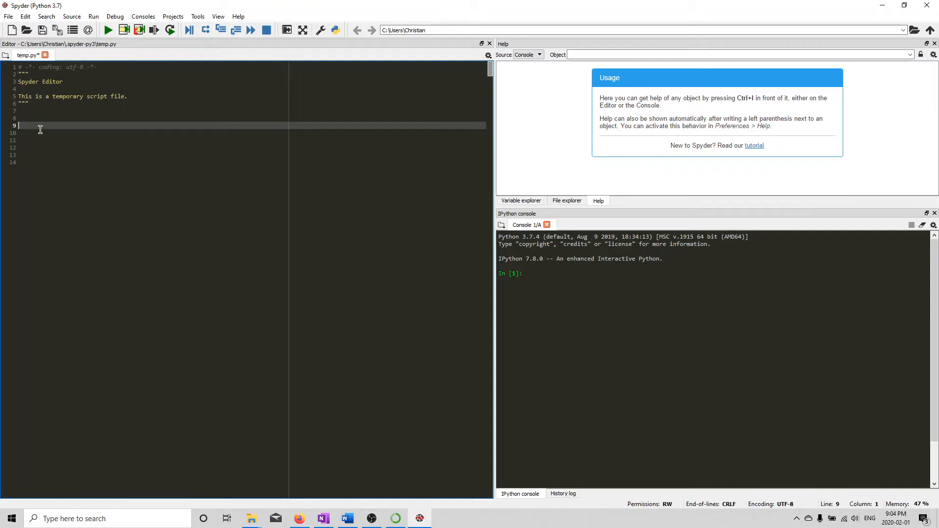
Step: Enter 'import openseespy.opensees as op' on line 9
type("i")
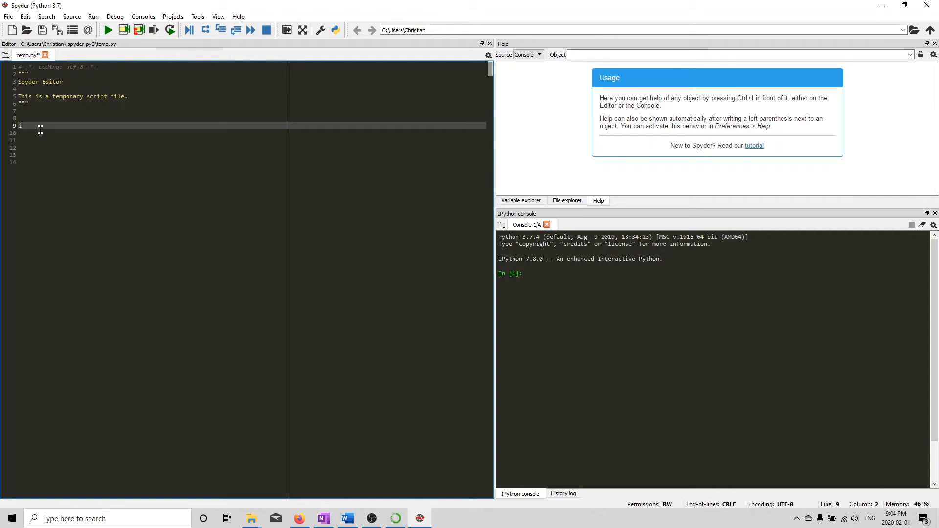
type("mport")
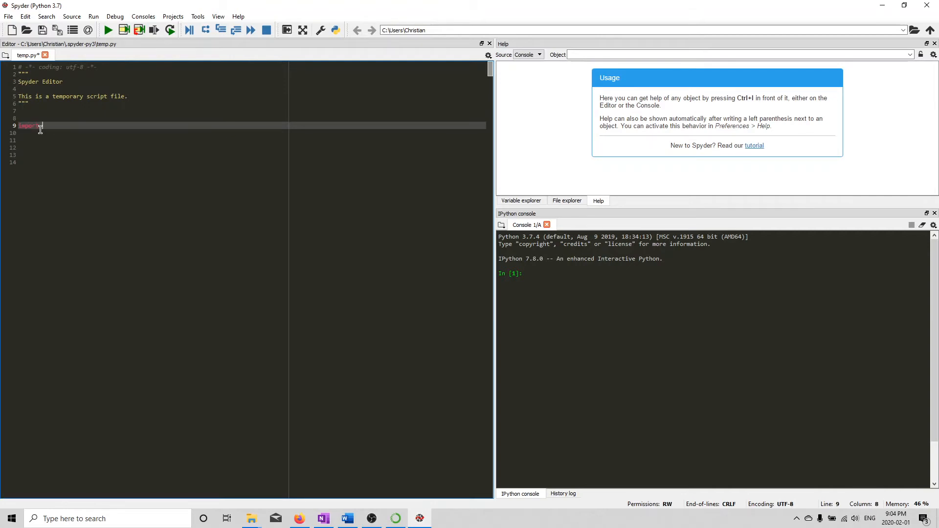
type("opensees")
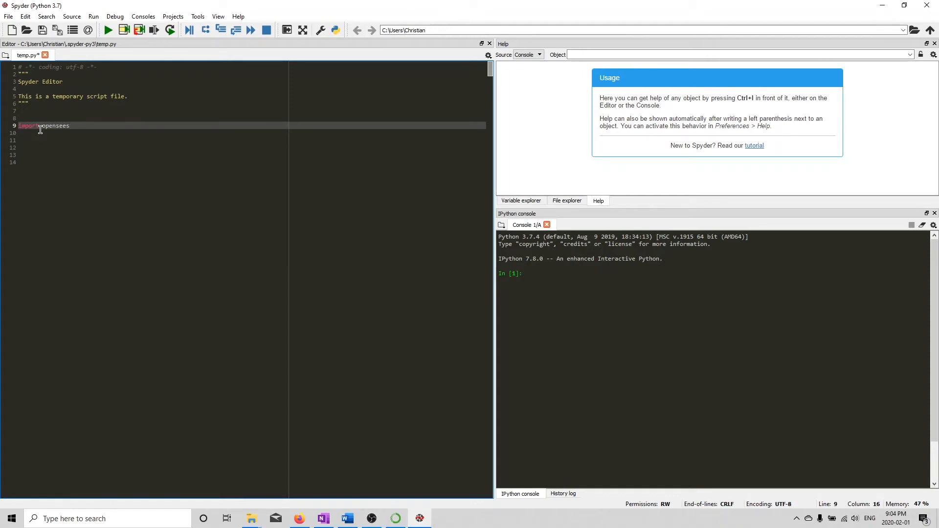
type("py.opensees")
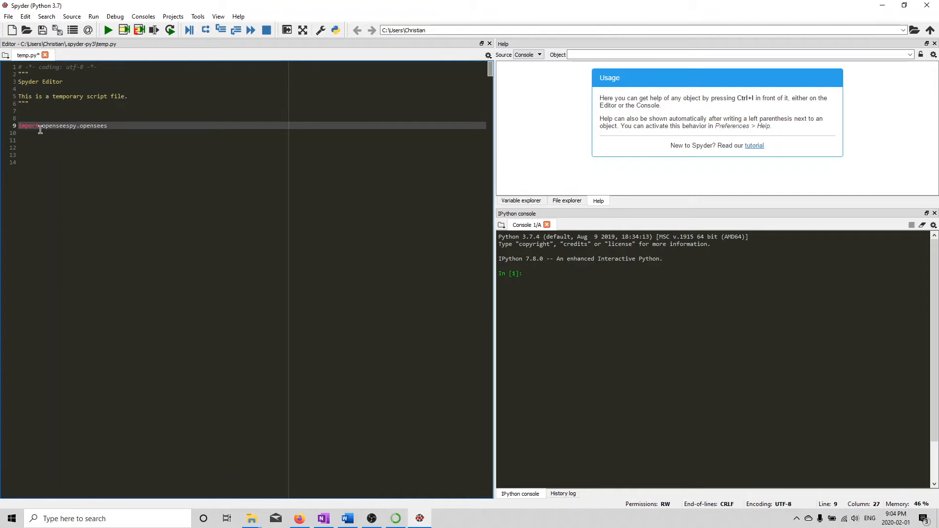
type("as o")
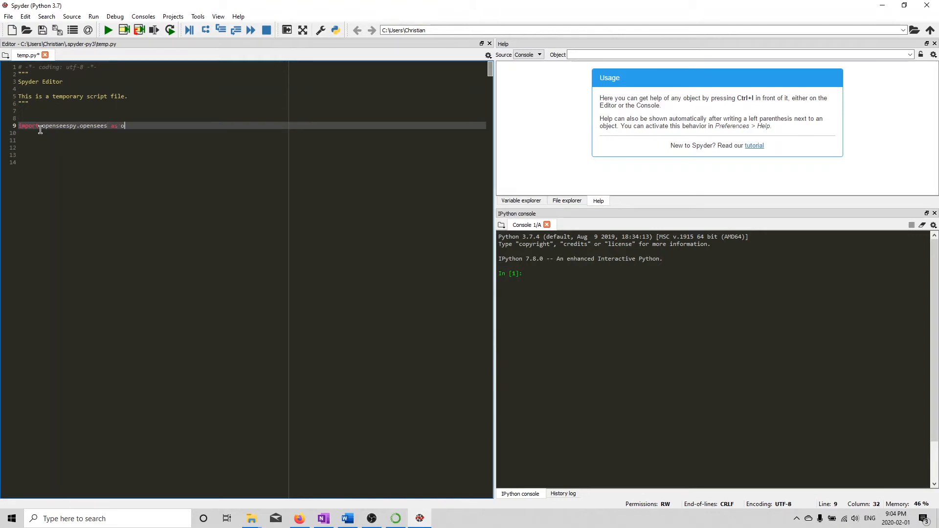
type("p")
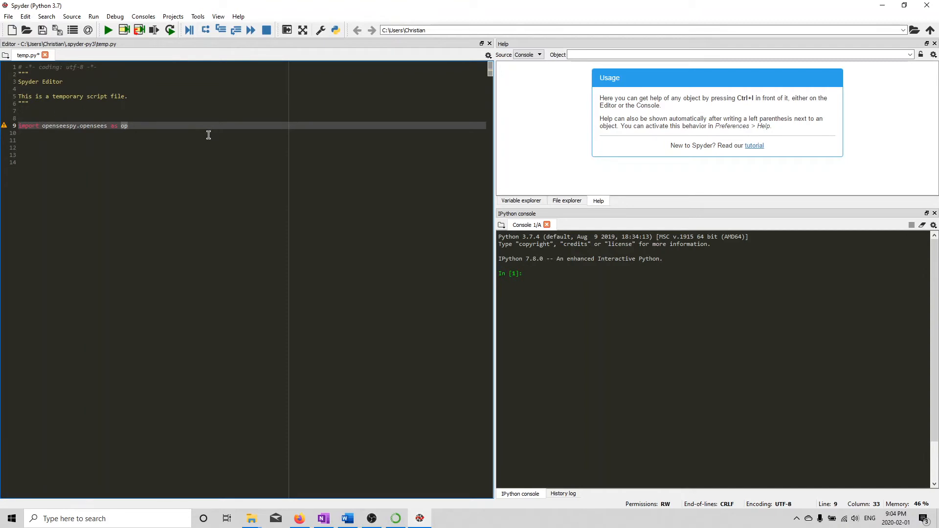
mouse_move(209, 120)
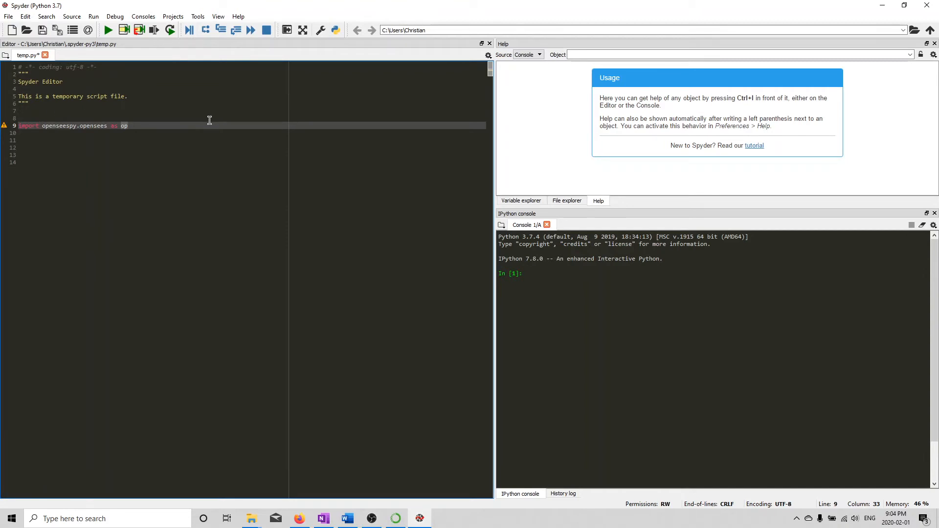
mouse_move(237, 123)
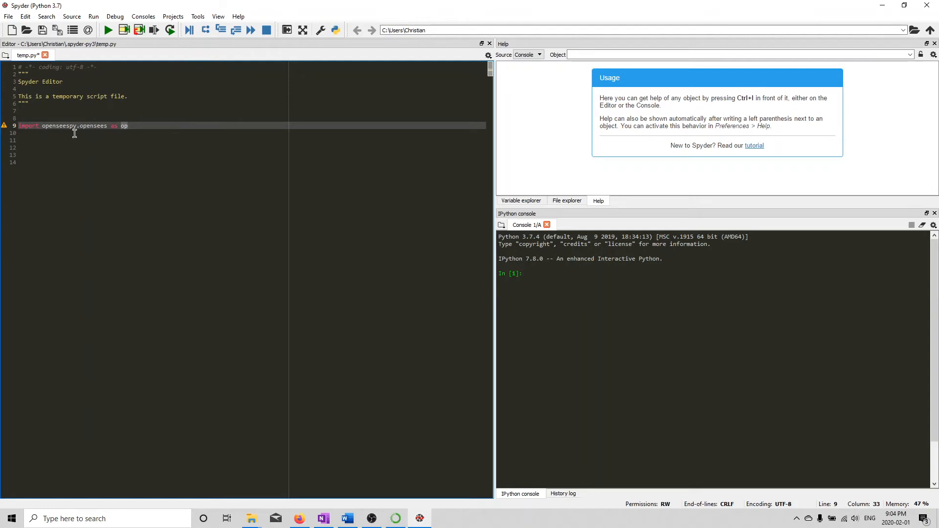
mouse_move(94, 128)
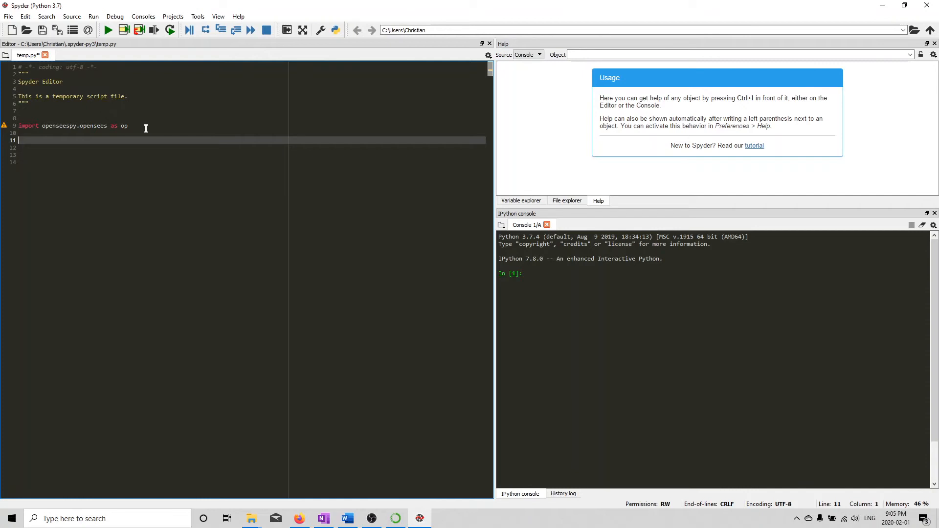
Step: Add blank lines after the import and enter 'op.wipe()' on line 13
key("enter")
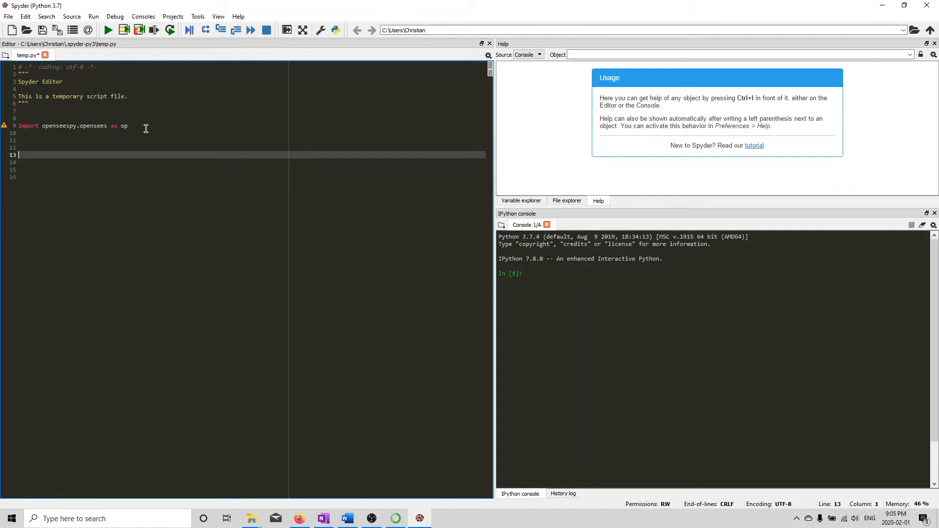
type("o")
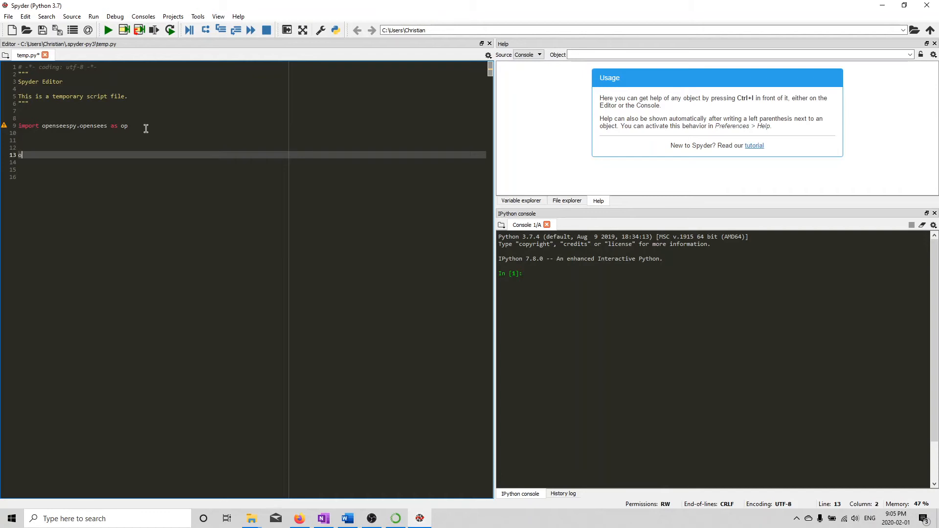
type("p.wipe")
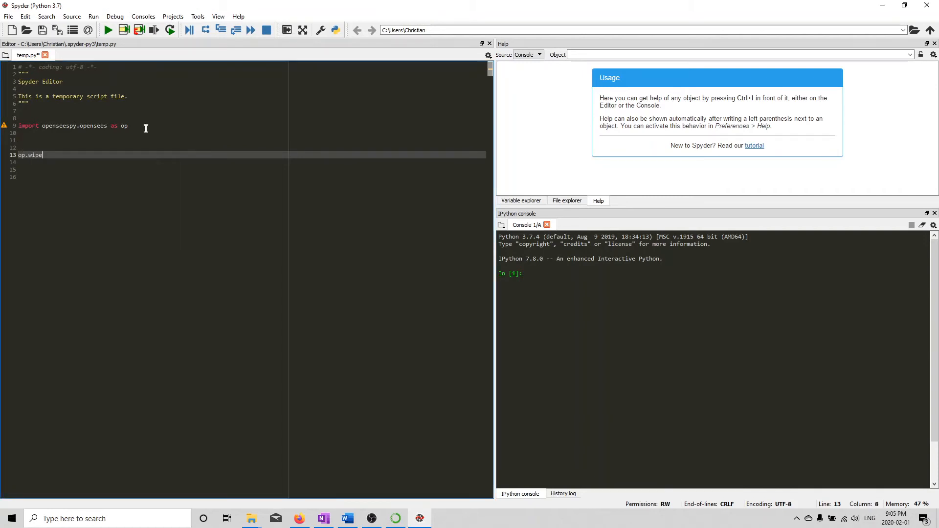
type("()")
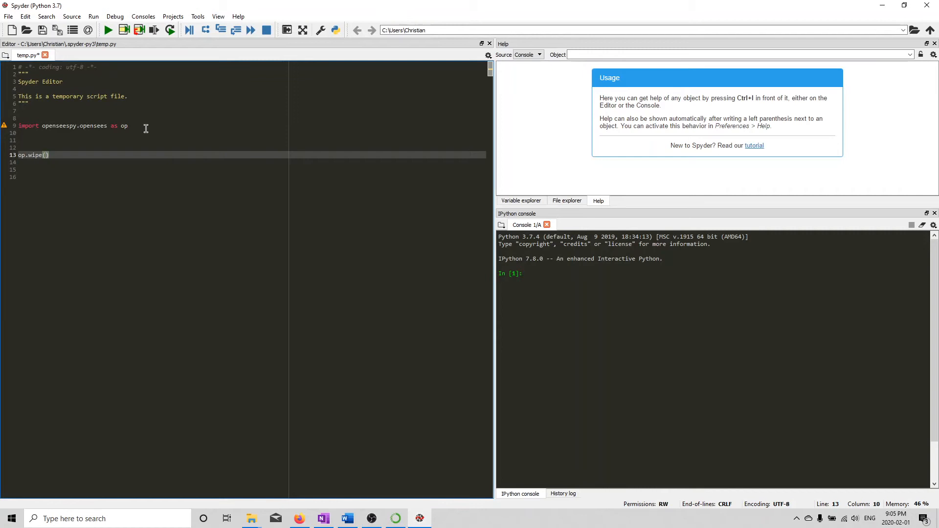
triple_click(33, 155)
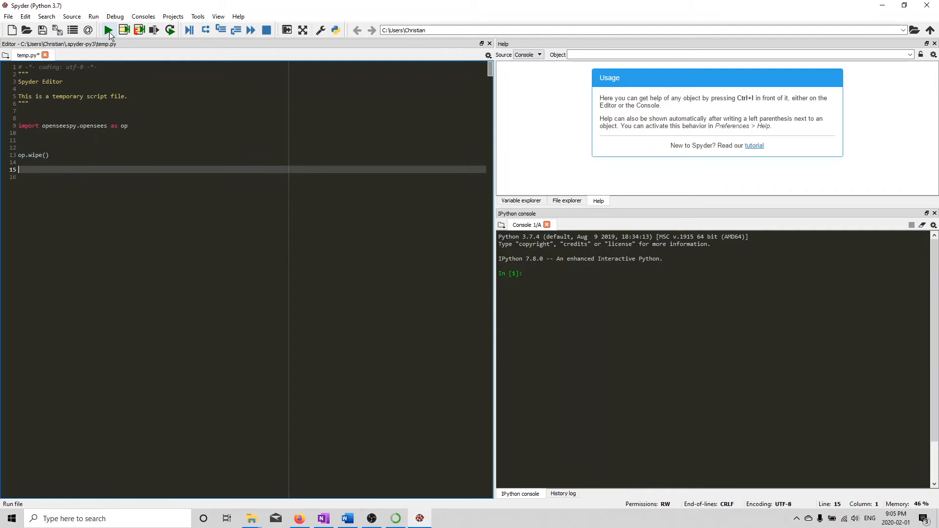
Step: Run temp.py so the IPython console shows runfile and a fresh prompt without errors
left_click(109, 30)
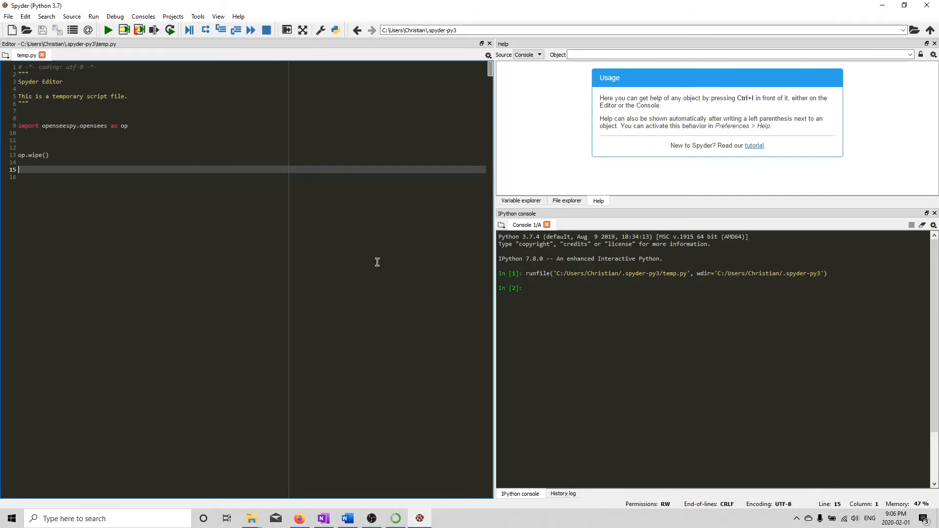
mouse_move(393, 267)
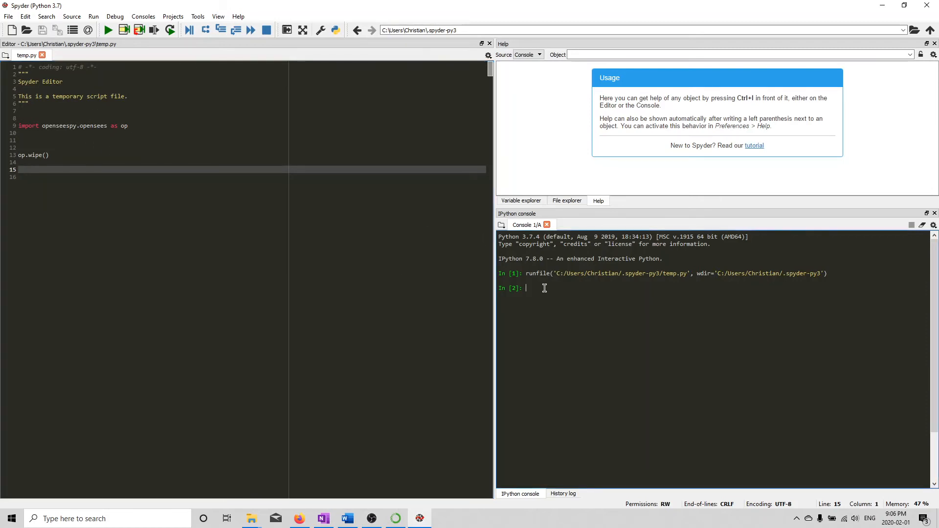
mouse_move(631, 280)
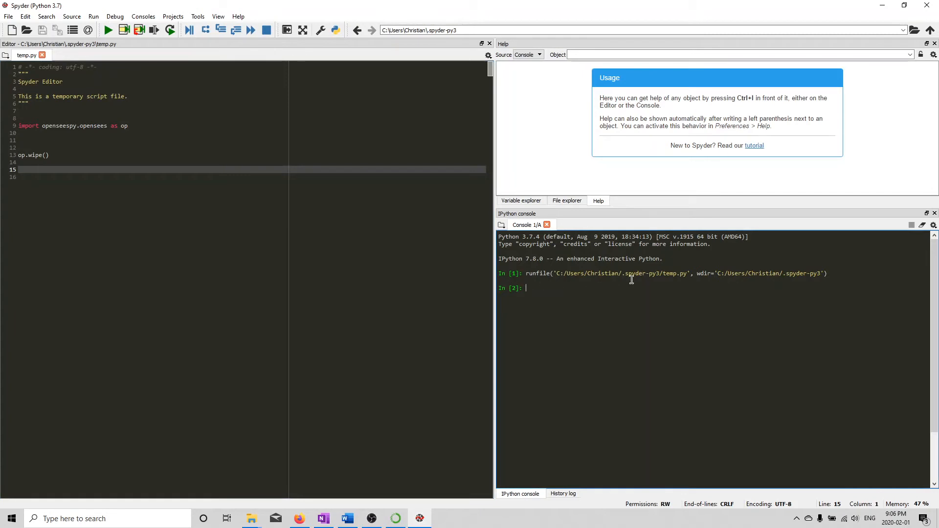
mouse_move(687, 300)
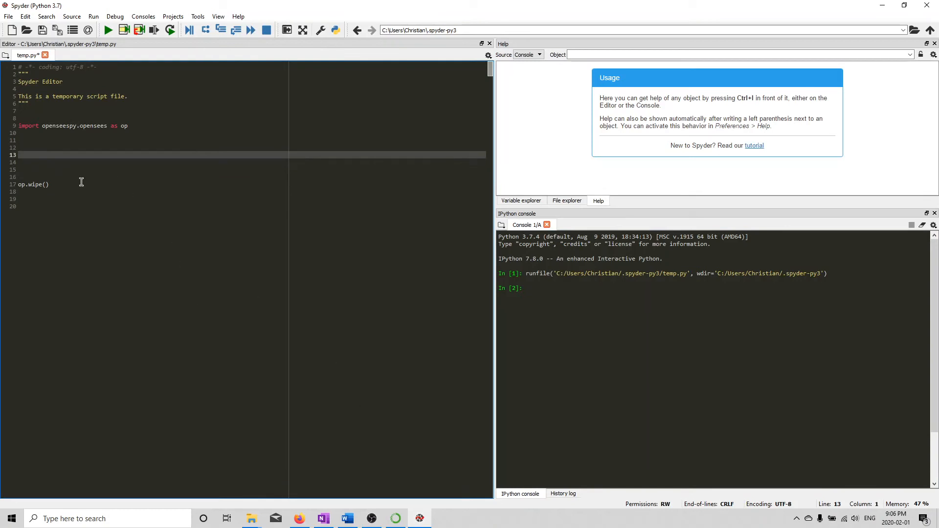
mouse_move(332, 364)
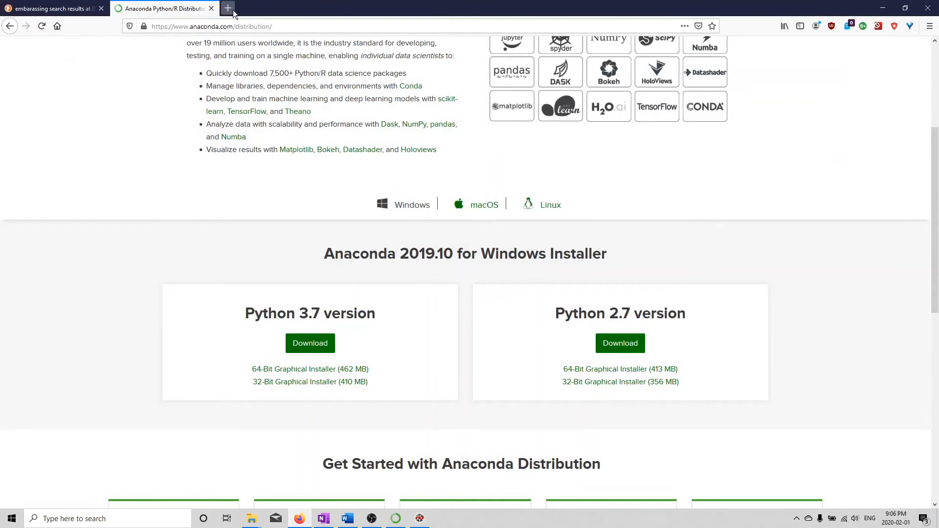
Step: Search 'openseespy' in a new Firefox tab and pick the OpenSeesPy Library documentation suggestion
left_click(228, 8)
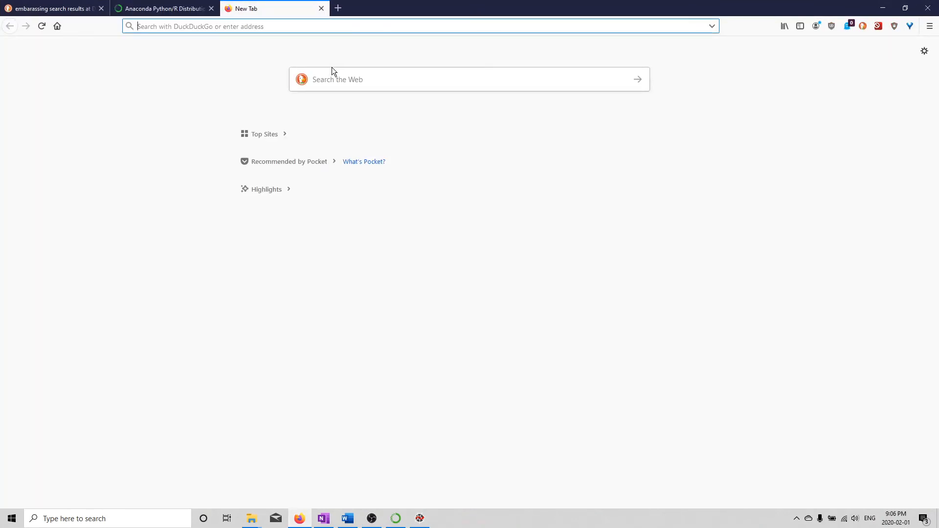
type("opn")
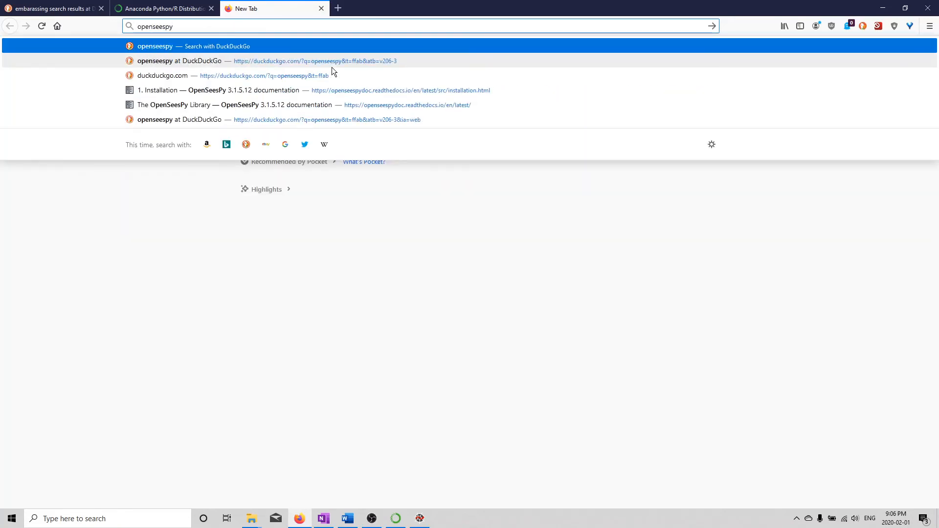
left_click(180, 61)
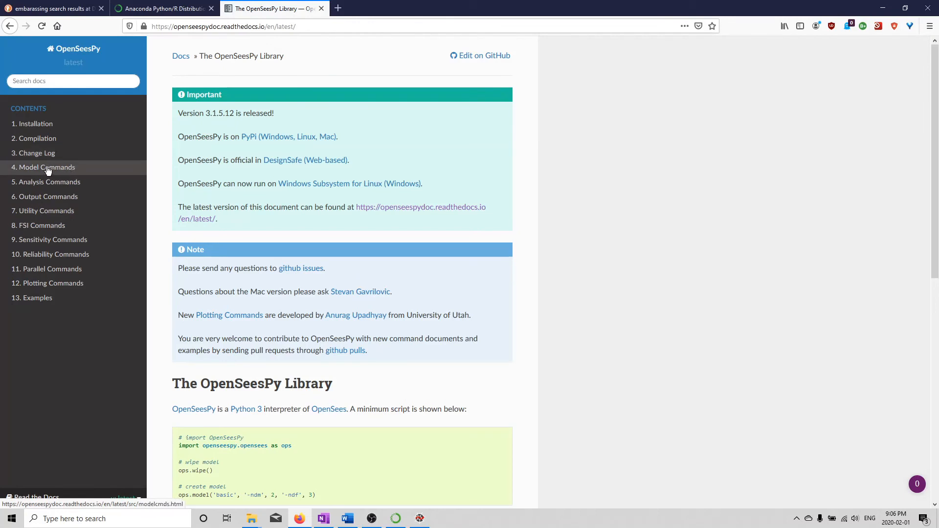
mouse_move(46, 181)
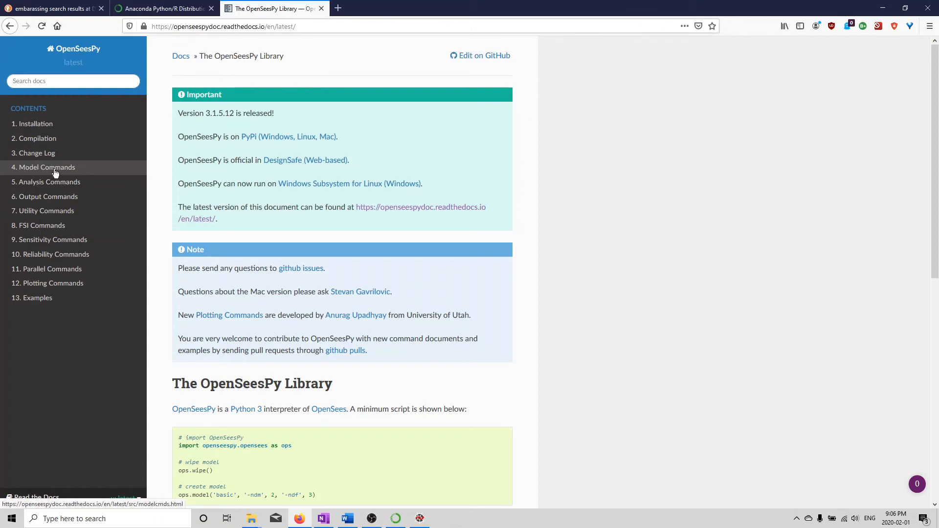
Step: Open the '4. Model Commands' page of the OpenSeesPy documentation
left_click(43, 167)
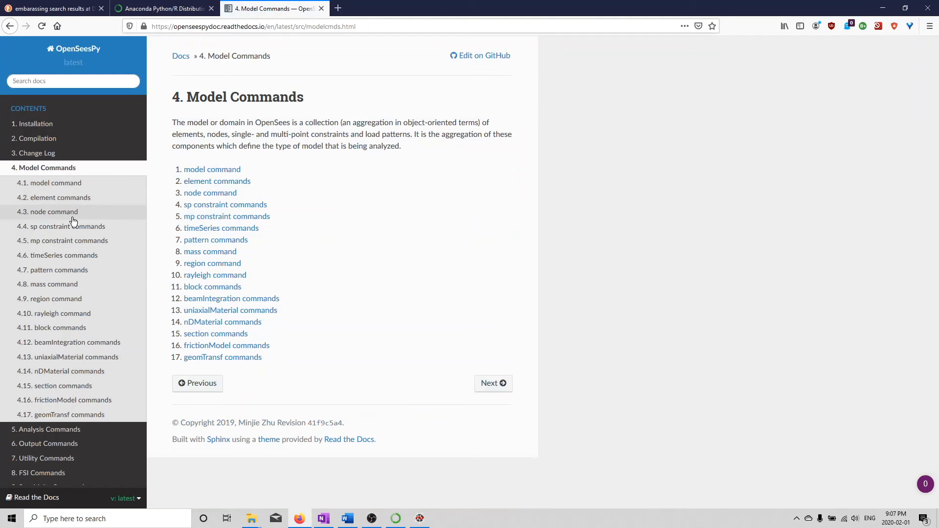
mouse_move(379, 7)
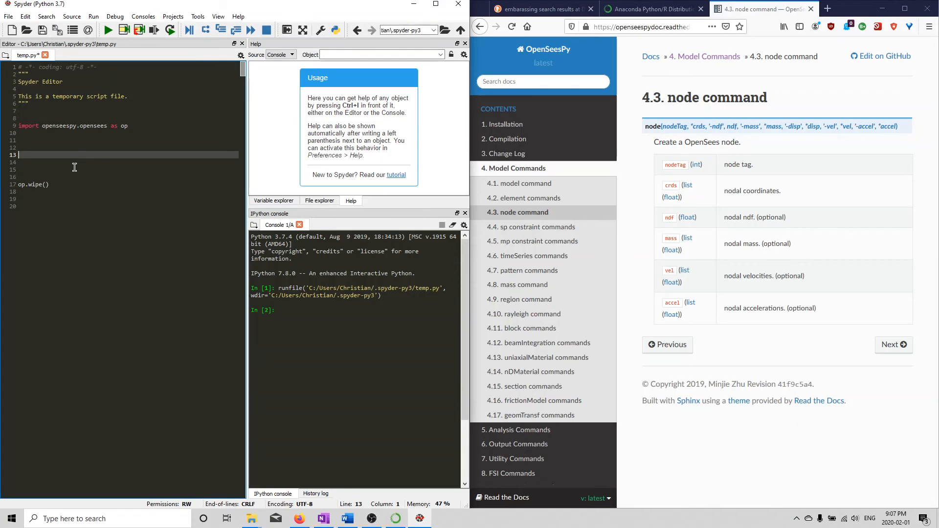
Step: Write op.node(1, 0.,0) above op.wipe(), removing surplus blank lines and leaving space above it
type("op.")
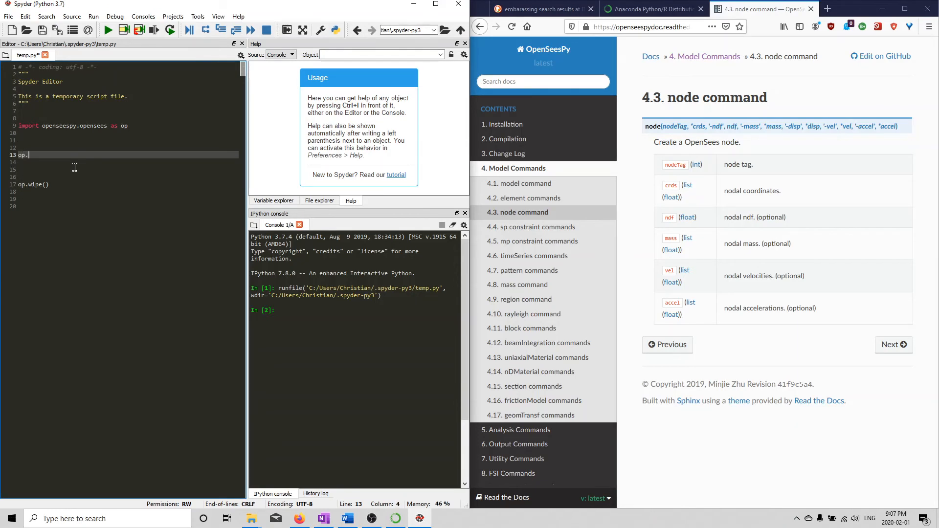
type("node")
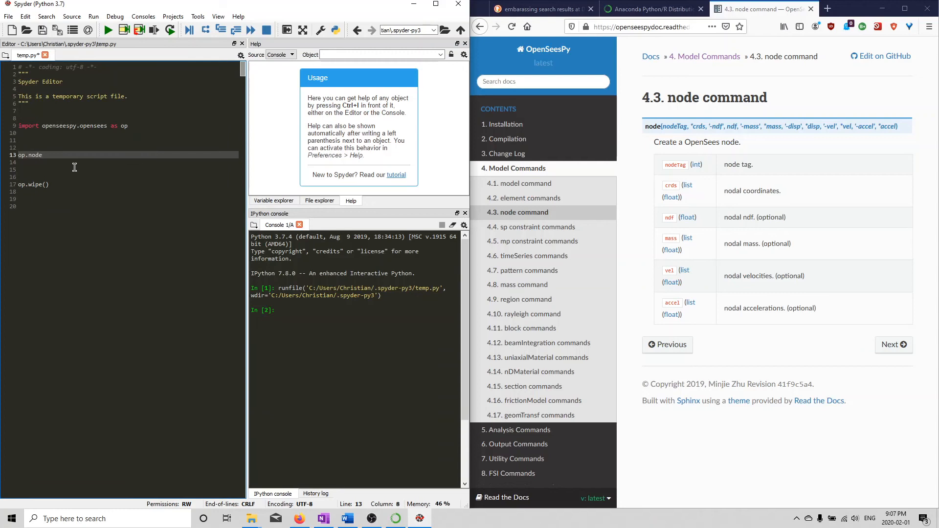
type("()")
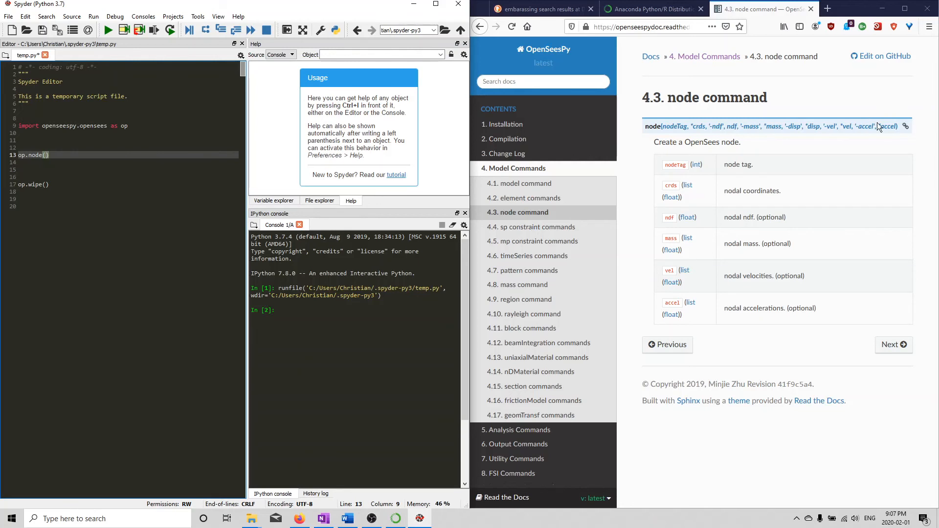
left_click(44, 154)
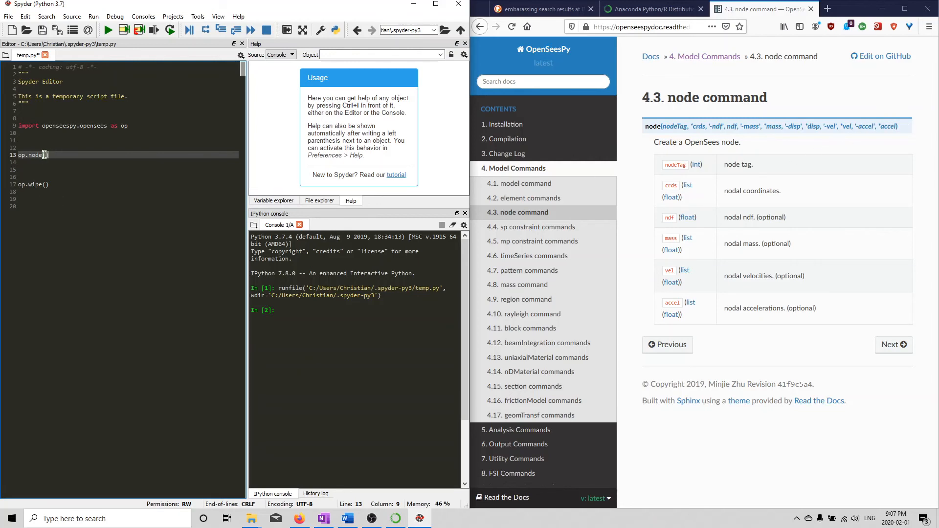
type("1")
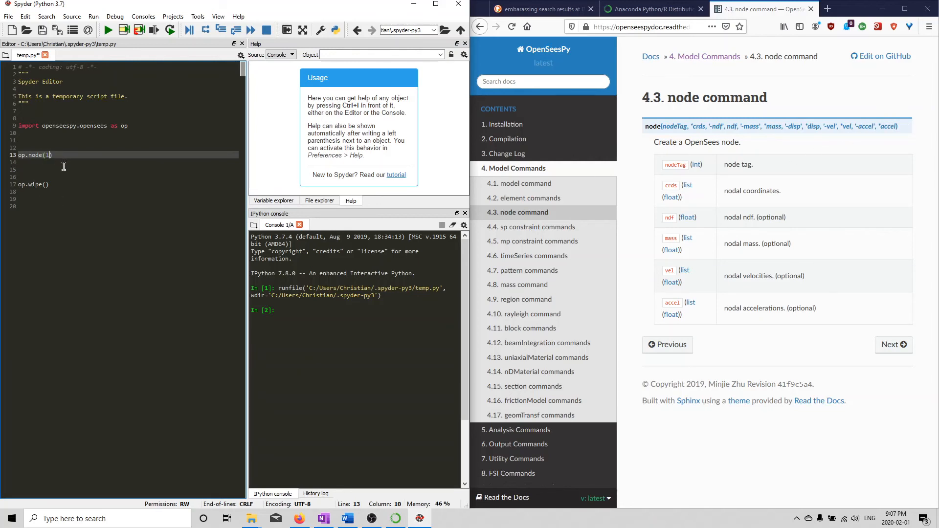
type(",")
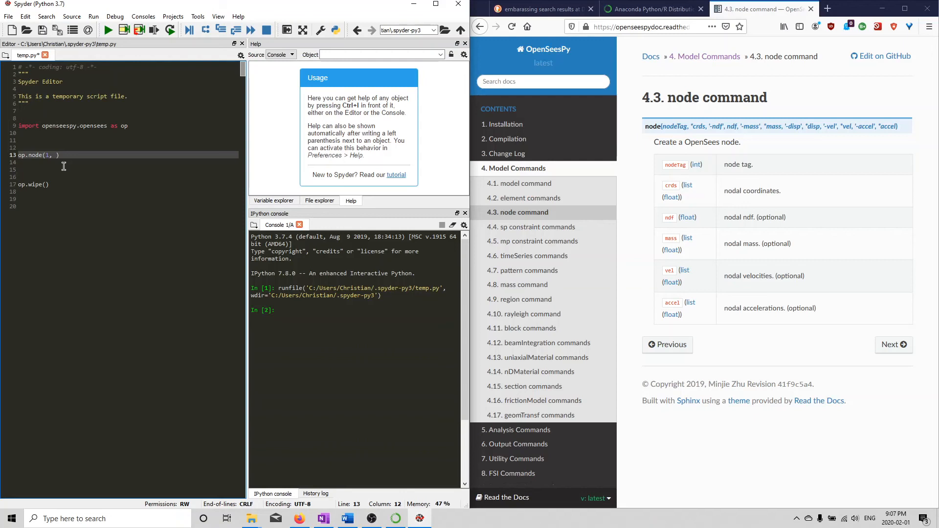
type("0.,")
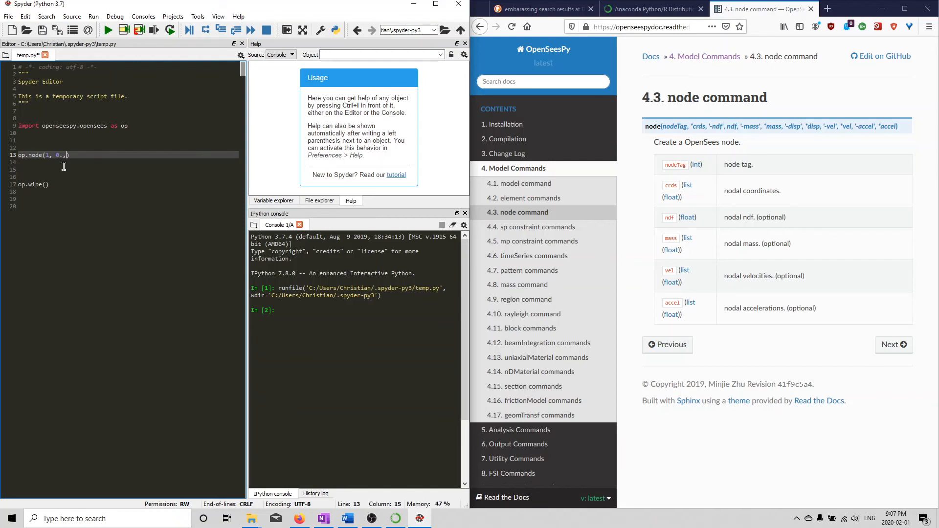
type("0,")
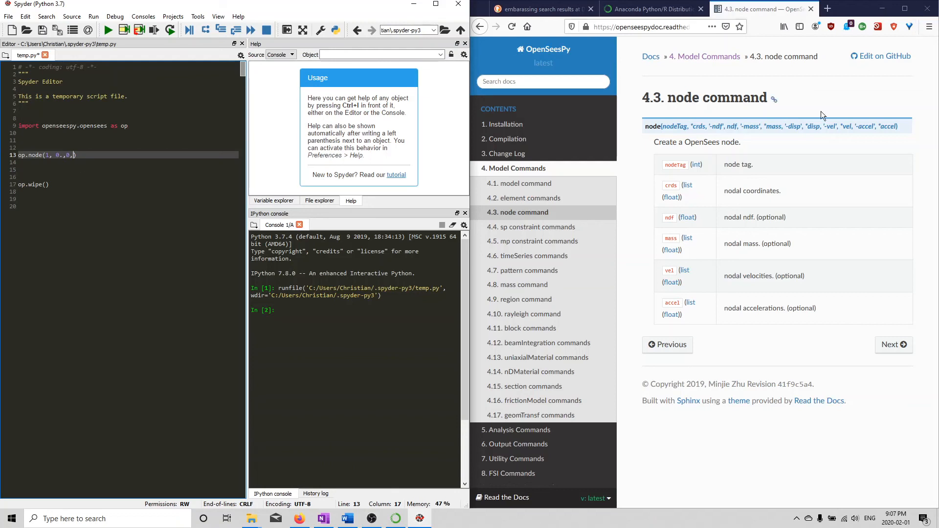
mouse_move(880, 123)
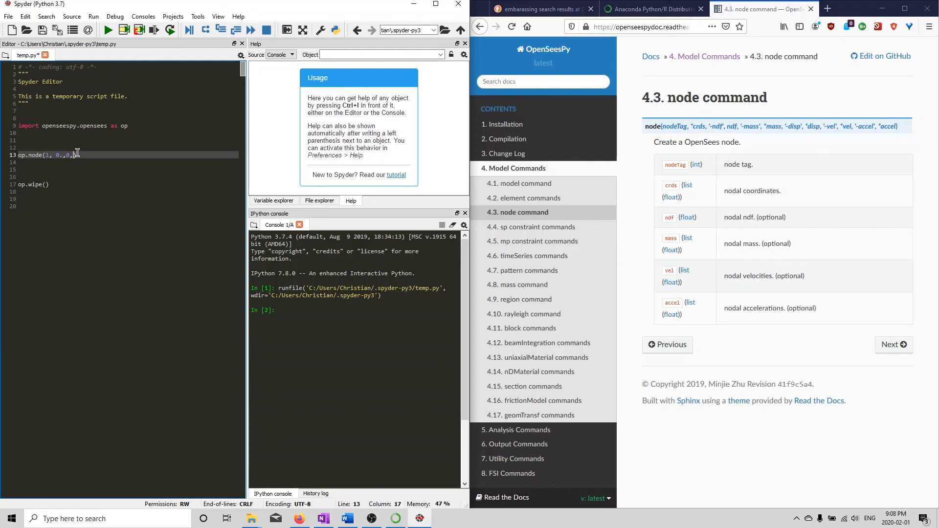
key("backspace")
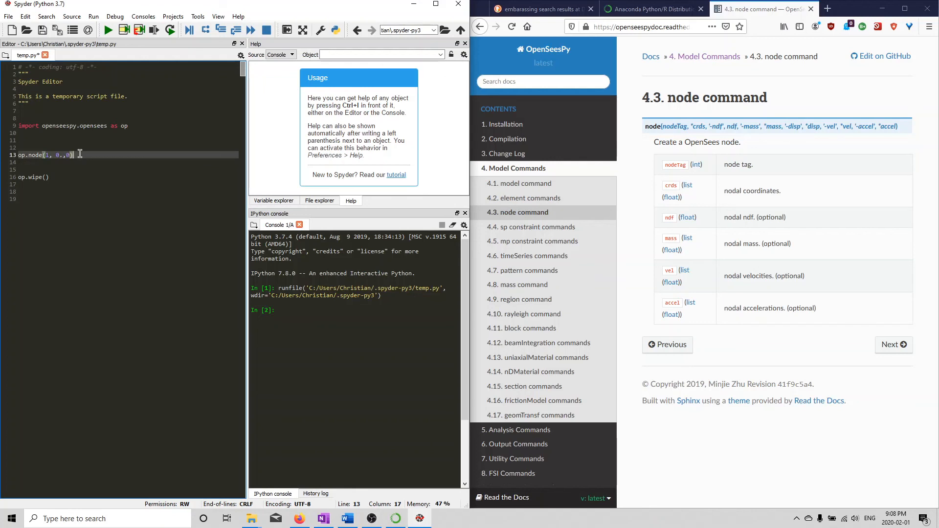
key("enter")
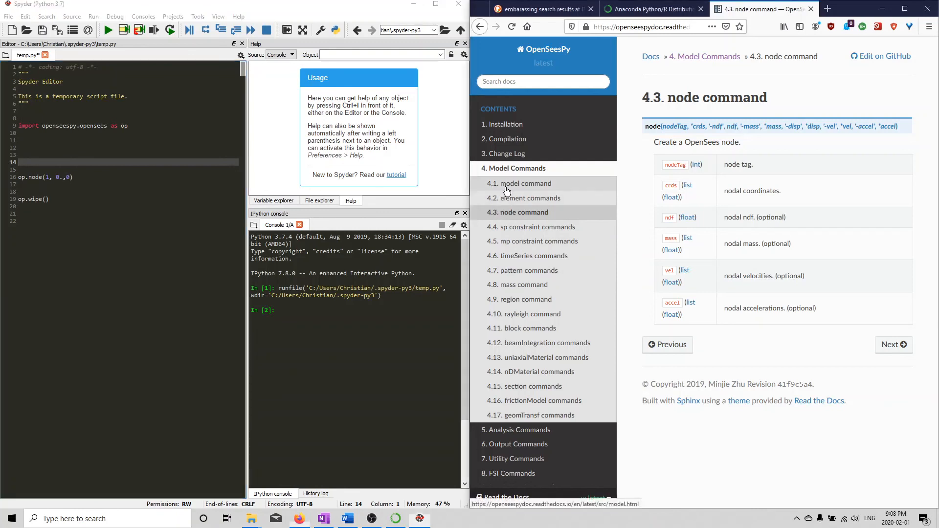
Step: Add op.model('basic', '-ndm', 2, '-ndf', 3) above the node line, following the model docs
left_click(520, 183)
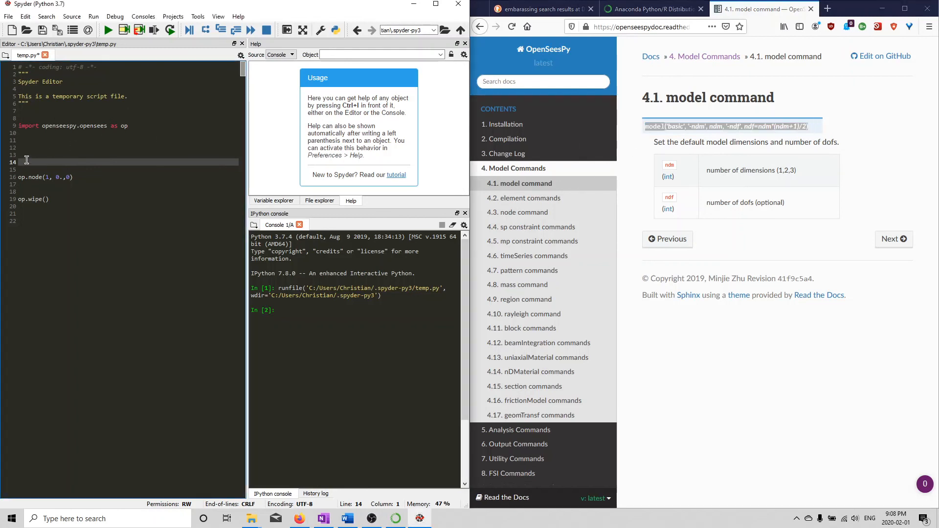
type("model('basic', '-ndm', ndm, '-ndf', ndf=ndm*(ndm+1)/2)")
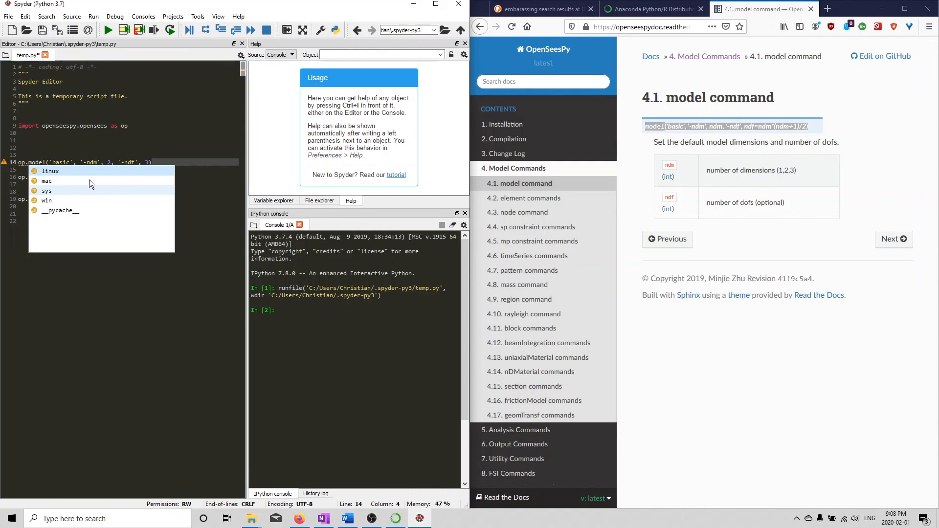
type("op.node(1, 0.,0)")
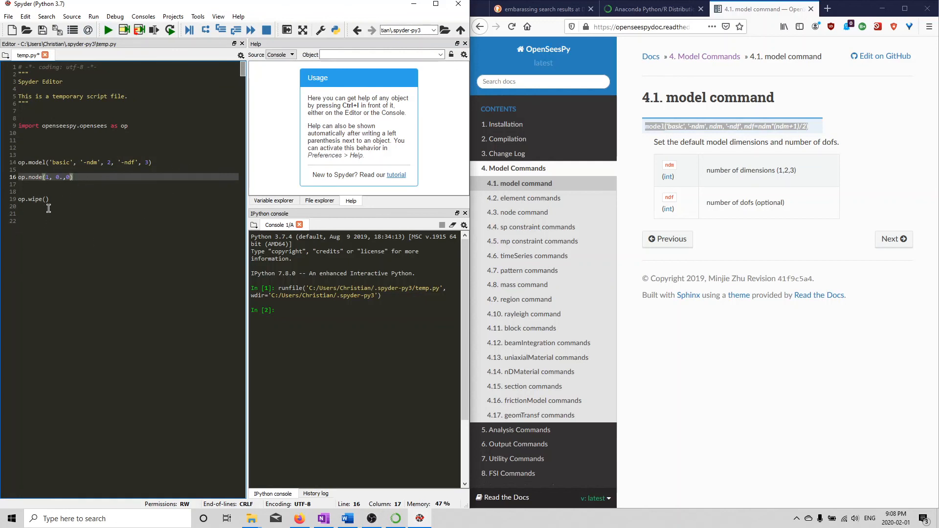
Step: Run temp.py so the model and node calls execute in the IPython console without errors
left_click(107, 29)
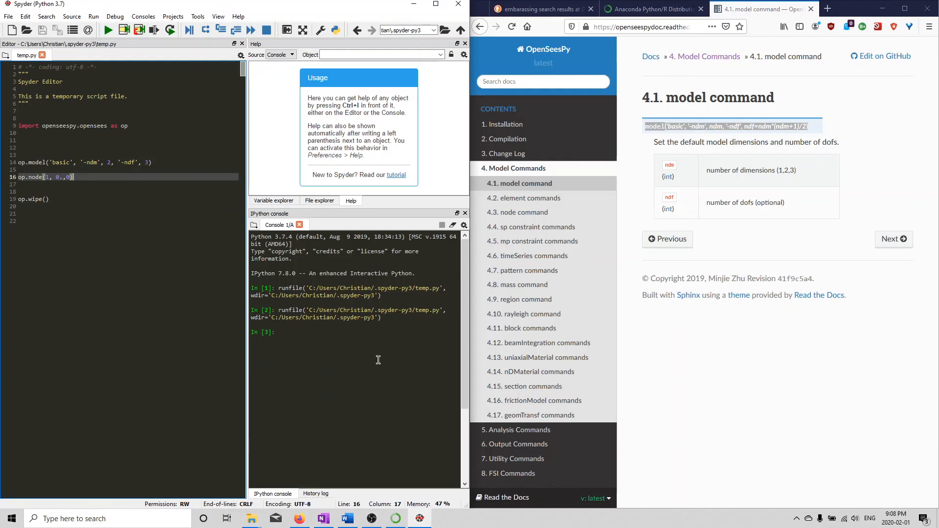
mouse_move(127, 250)
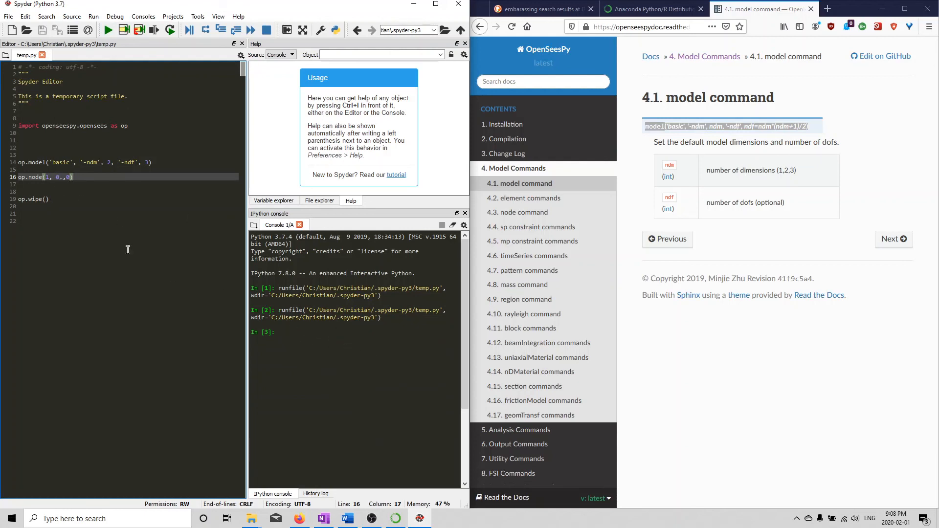
mouse_move(110, 188)
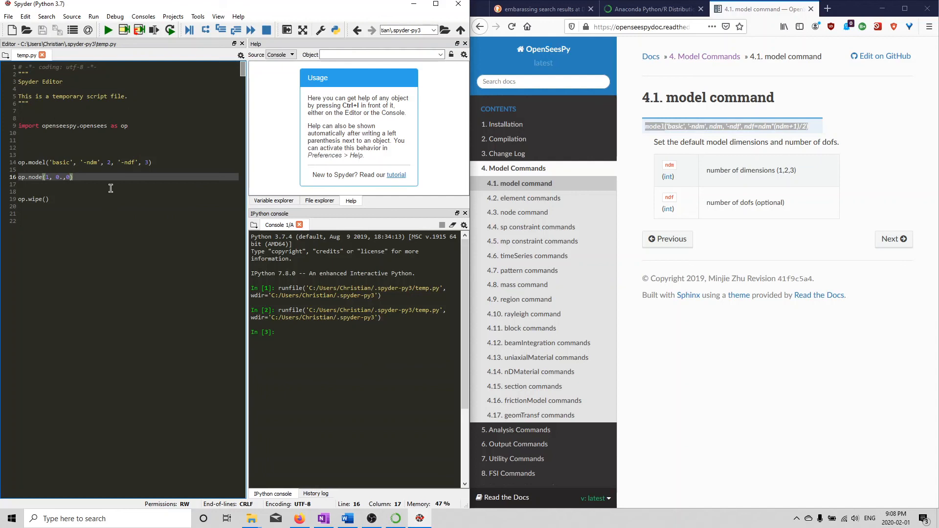